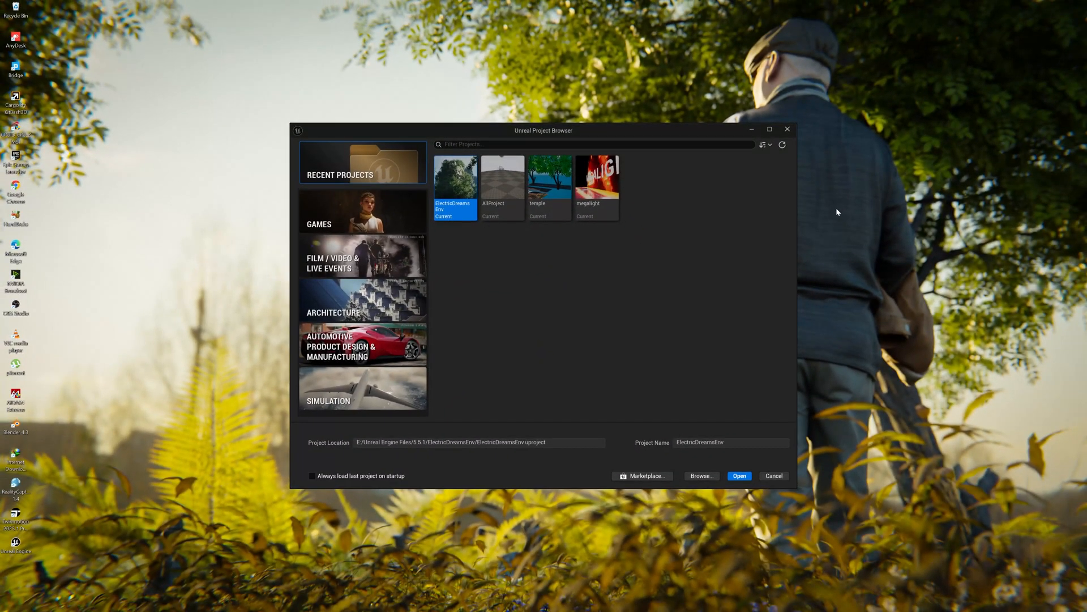
mouse_move(356, 270)
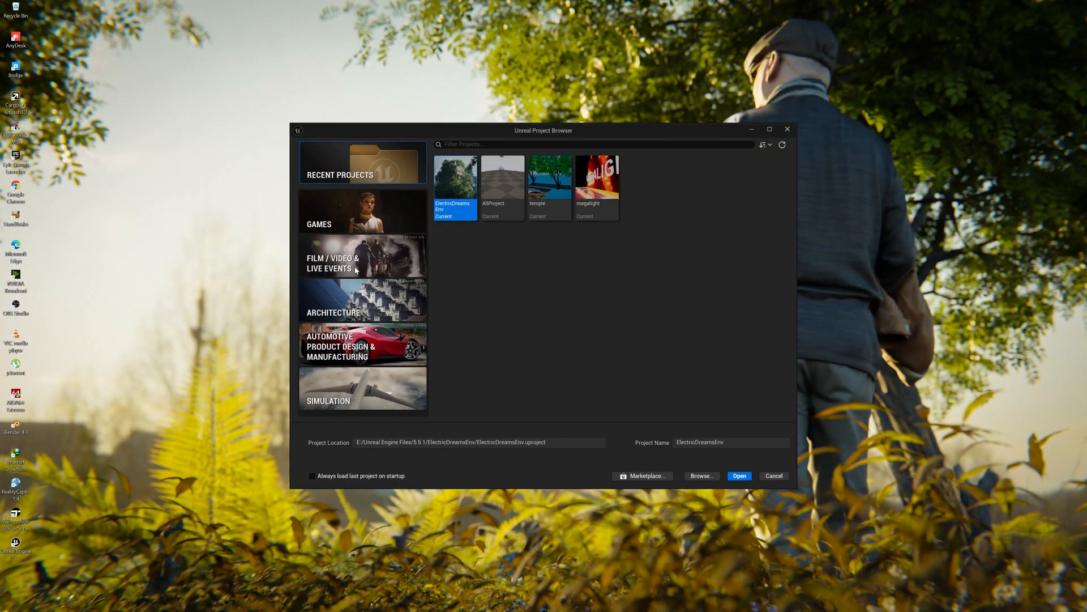
Create a Blueprint project from the Games > Third Person template with Starter Content
left_click(332, 263)
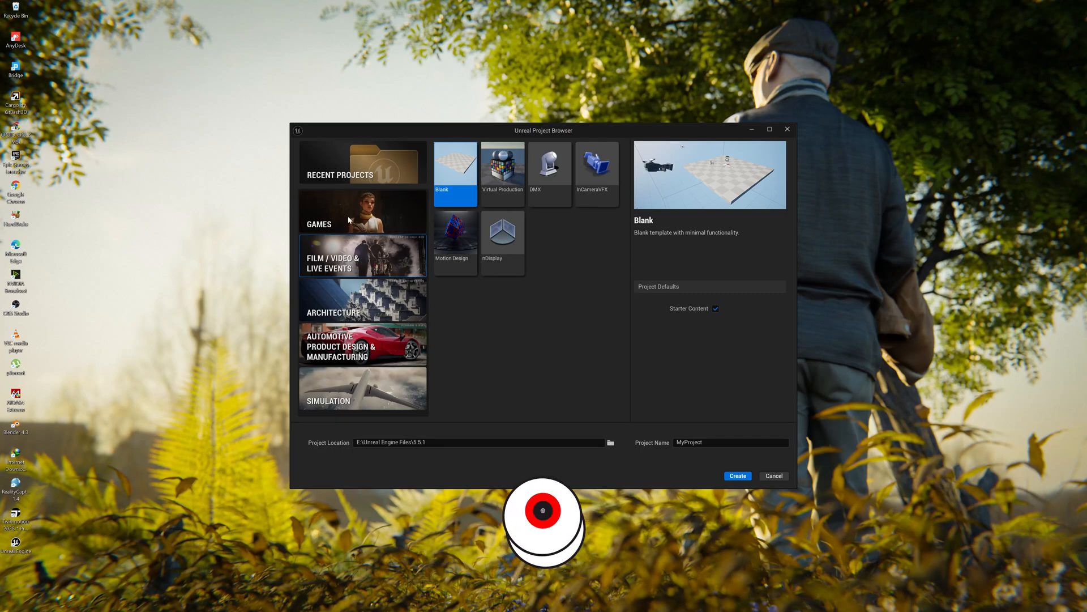
left_click(361, 212)
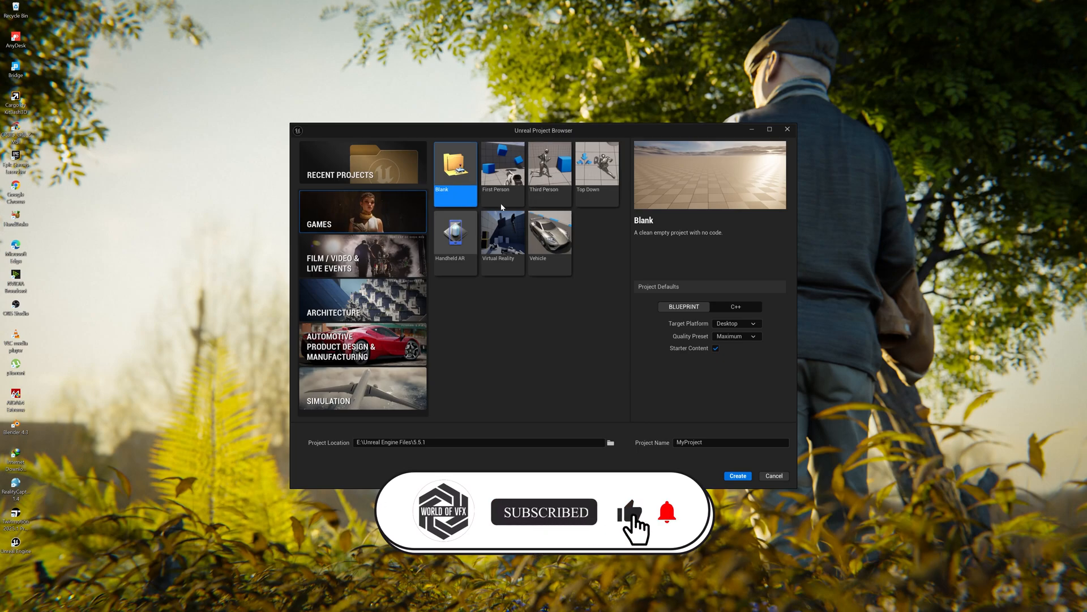
left_click(549, 167)
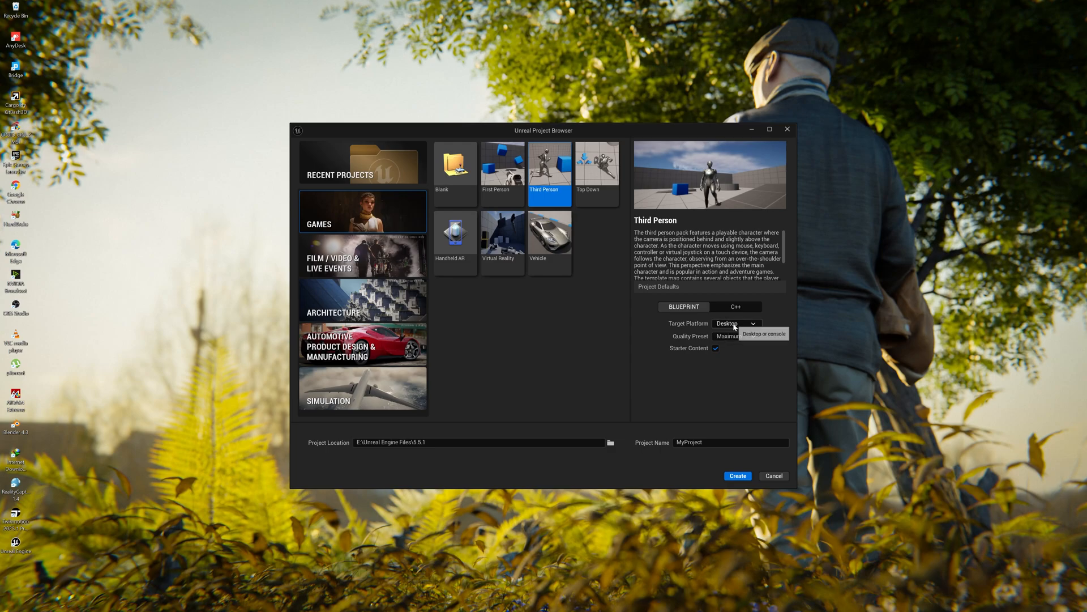
mouse_move(728, 385)
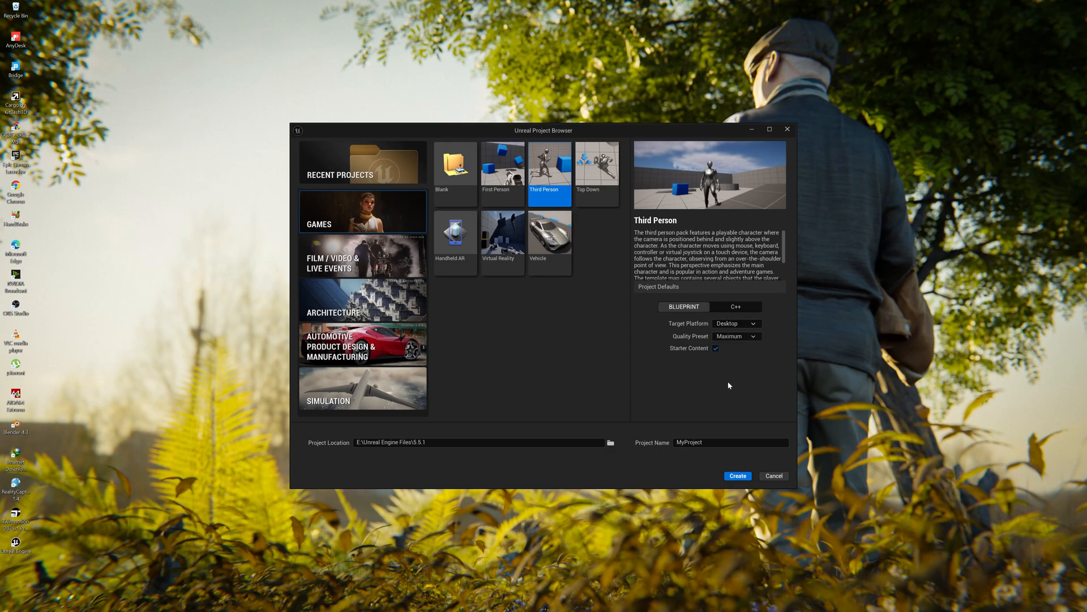
left_click(730, 442)
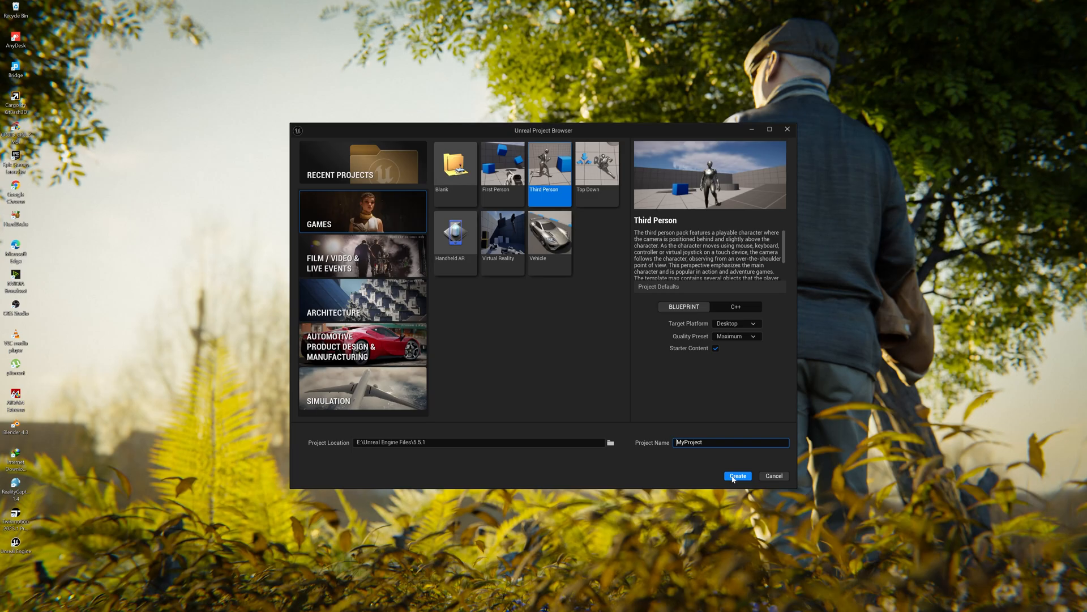
left_click(738, 475)
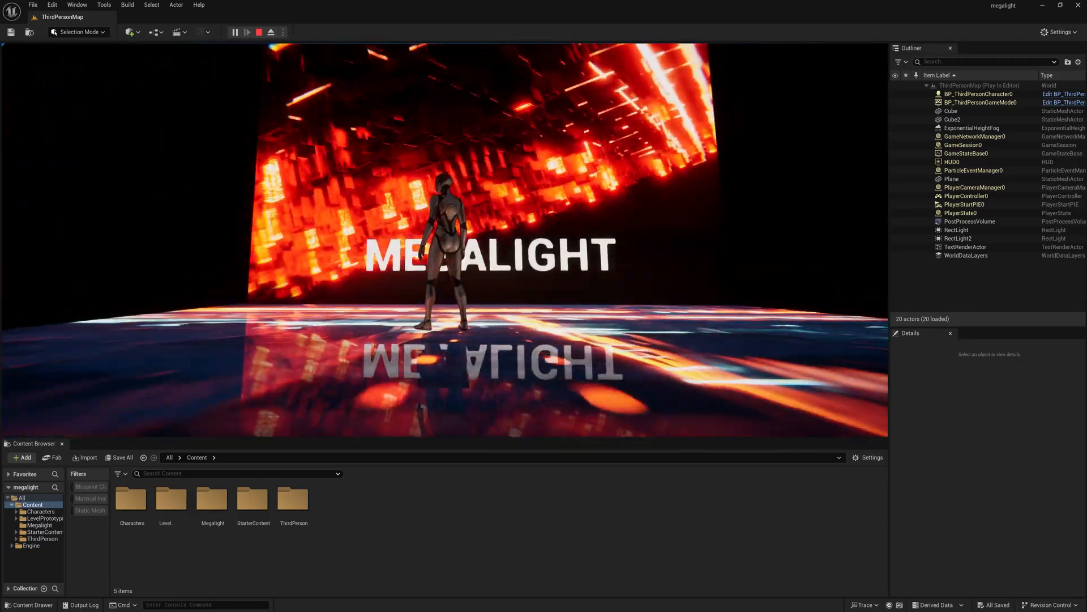
Stop the level preview and return to the editor
left_click(269, 32)
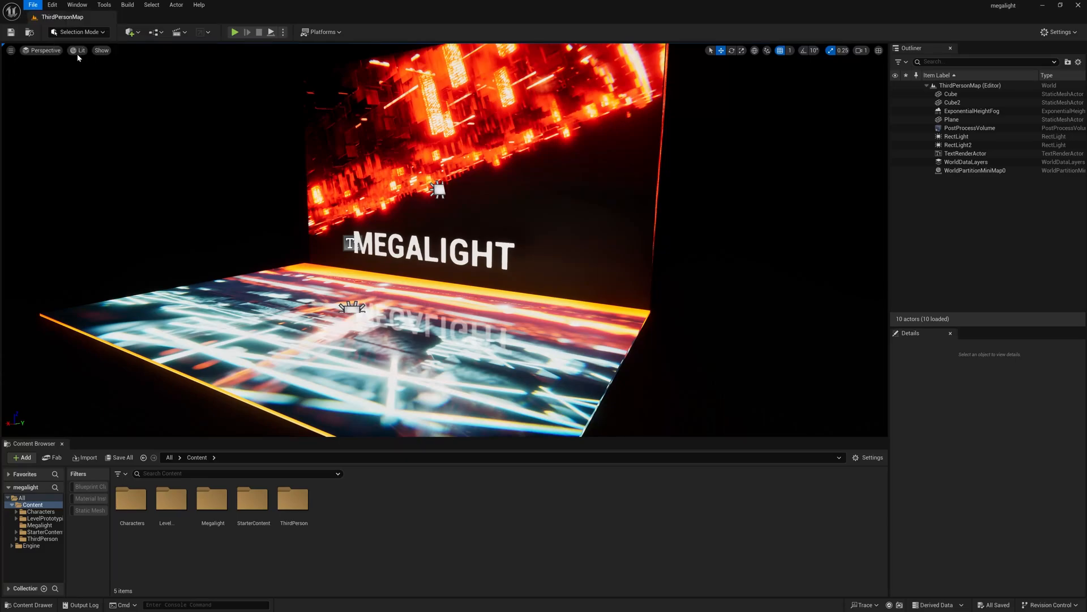
Create a new Empty Level and a Content Browser folder named 'tutorial'
left_click(32, 4)
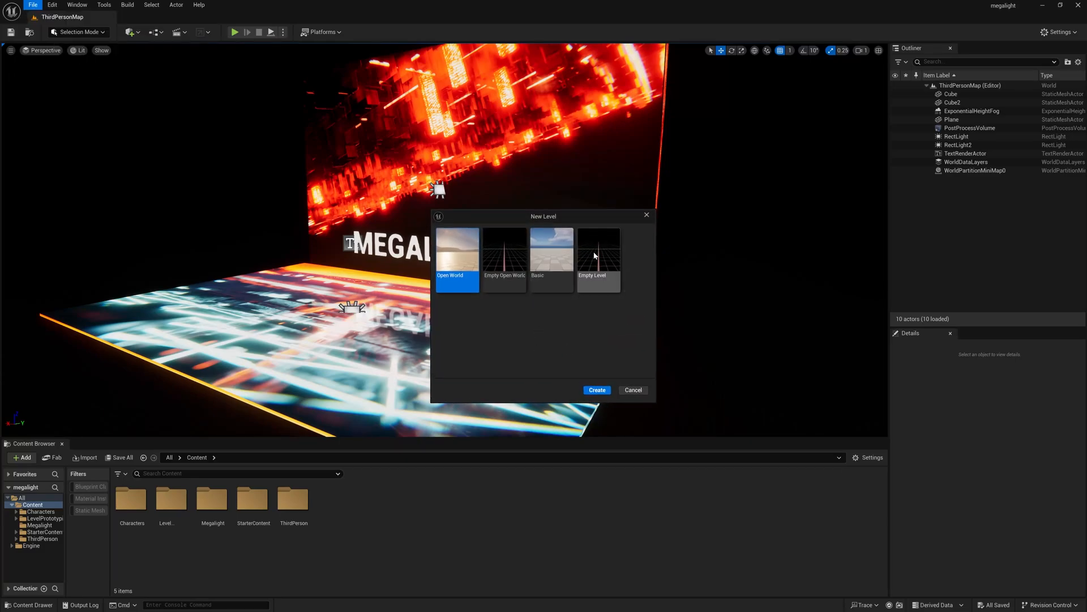
left_click(597, 389)
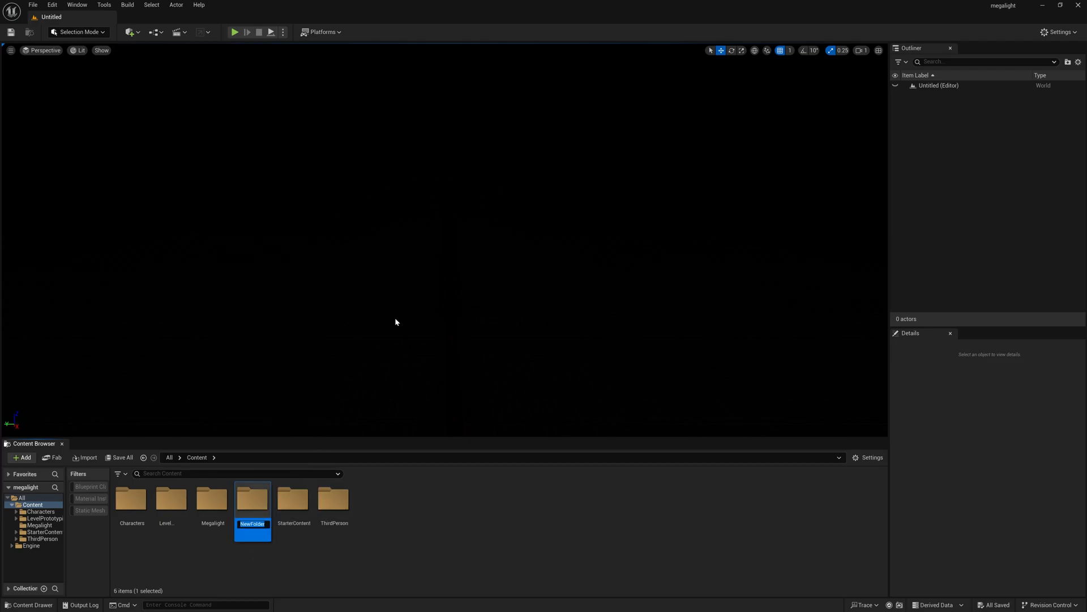
type("tut")
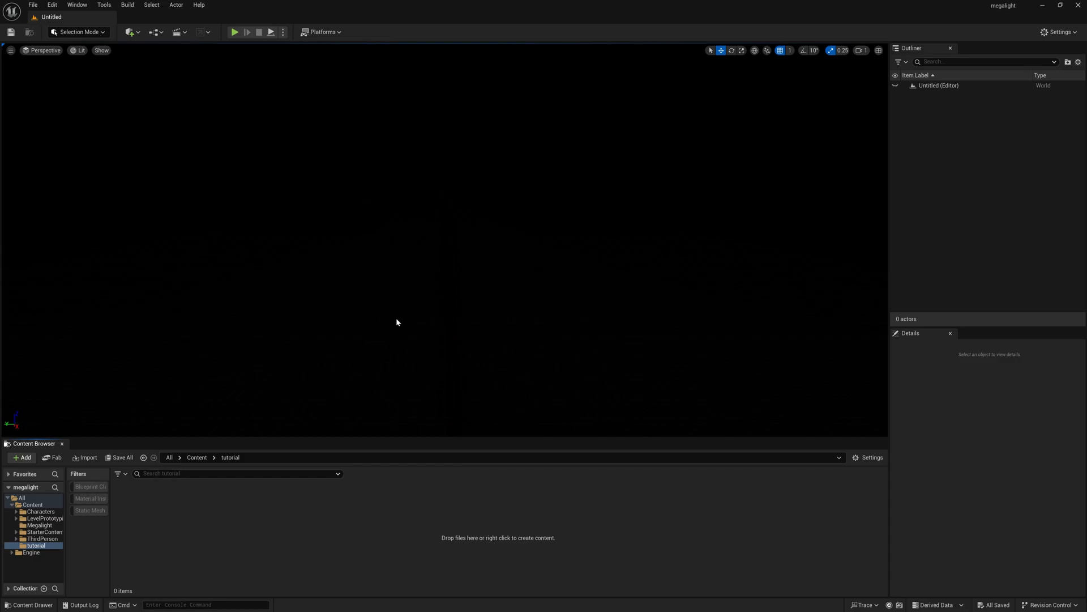
mouse_move(353, 568)
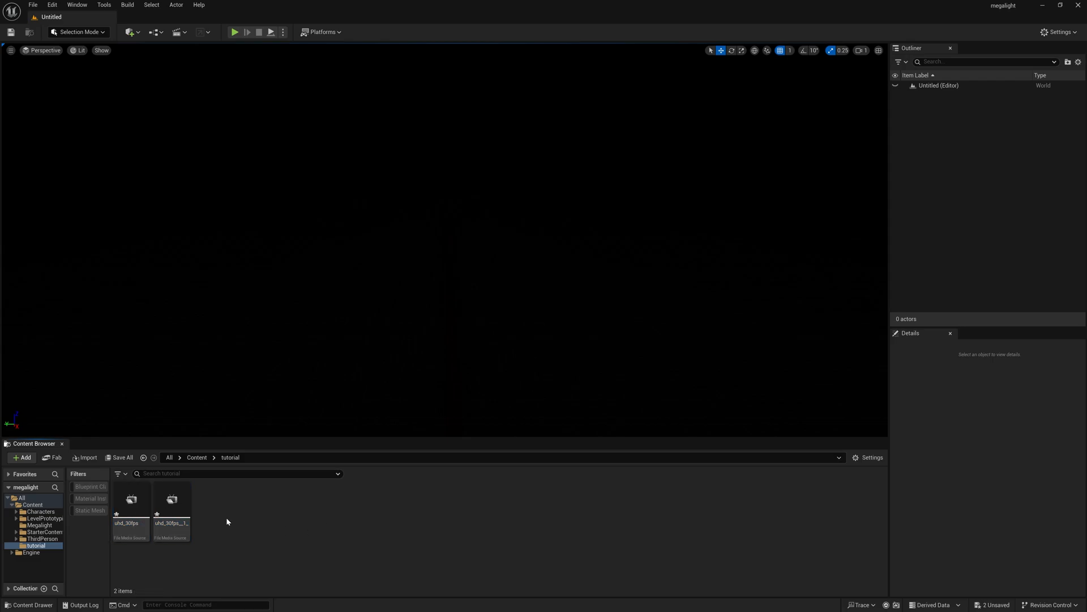
mouse_move(225, 545)
type("02")
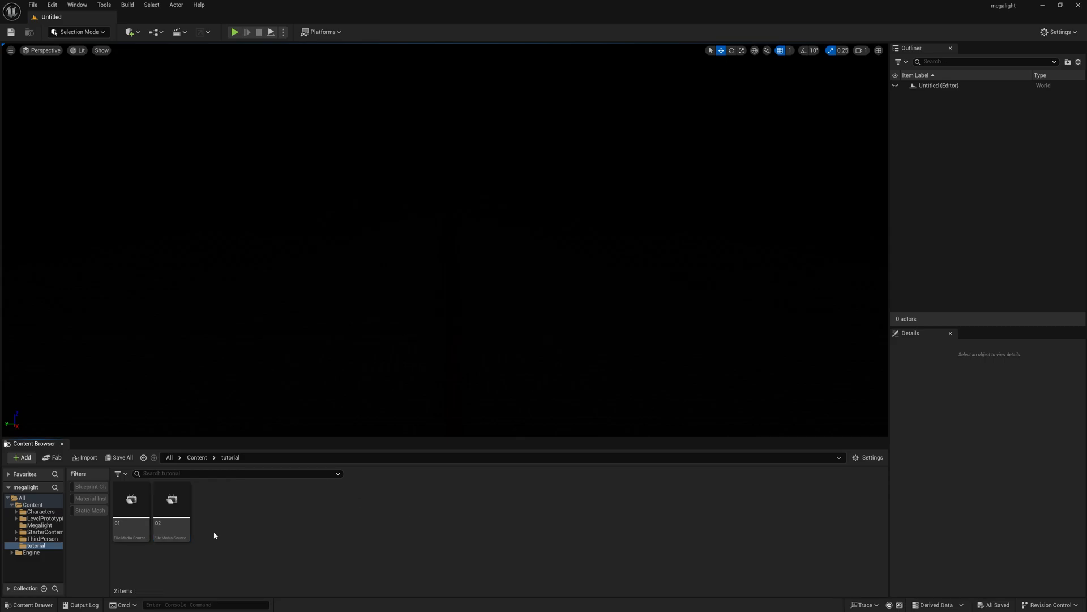
mouse_move(51, 17)
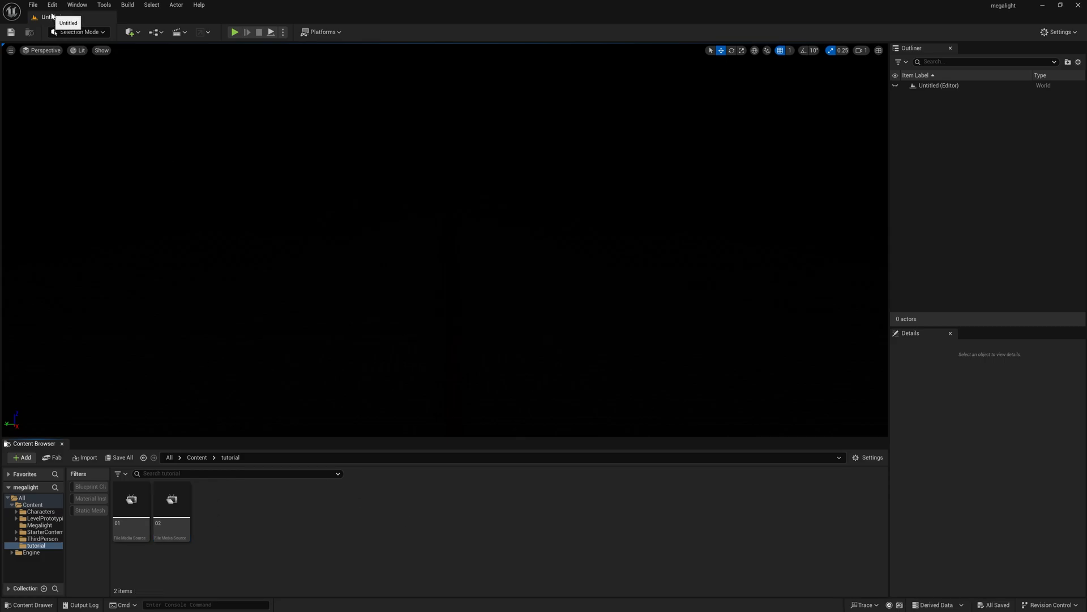
Verify MegaLights is enabled under Engine - Rendering in Project Settings, then close it
left_click(51, 5)
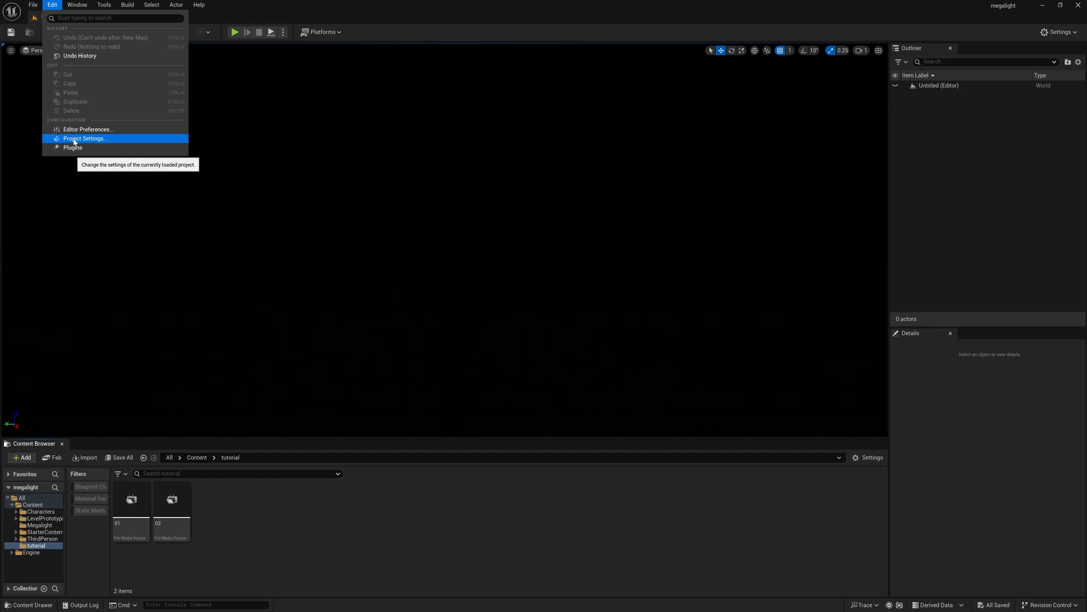
left_click(83, 138)
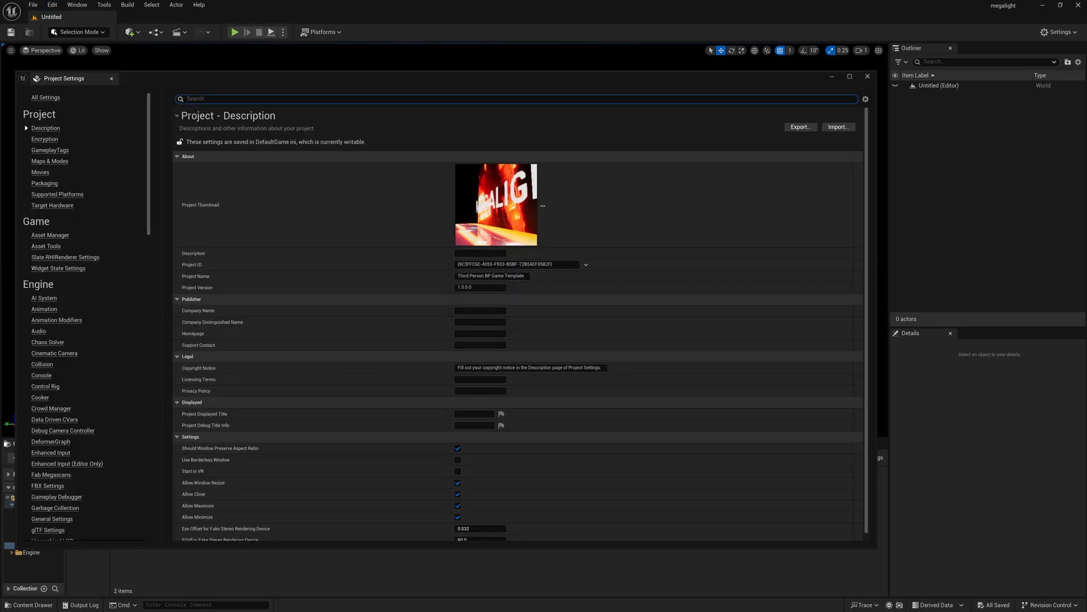
type("megaligh")
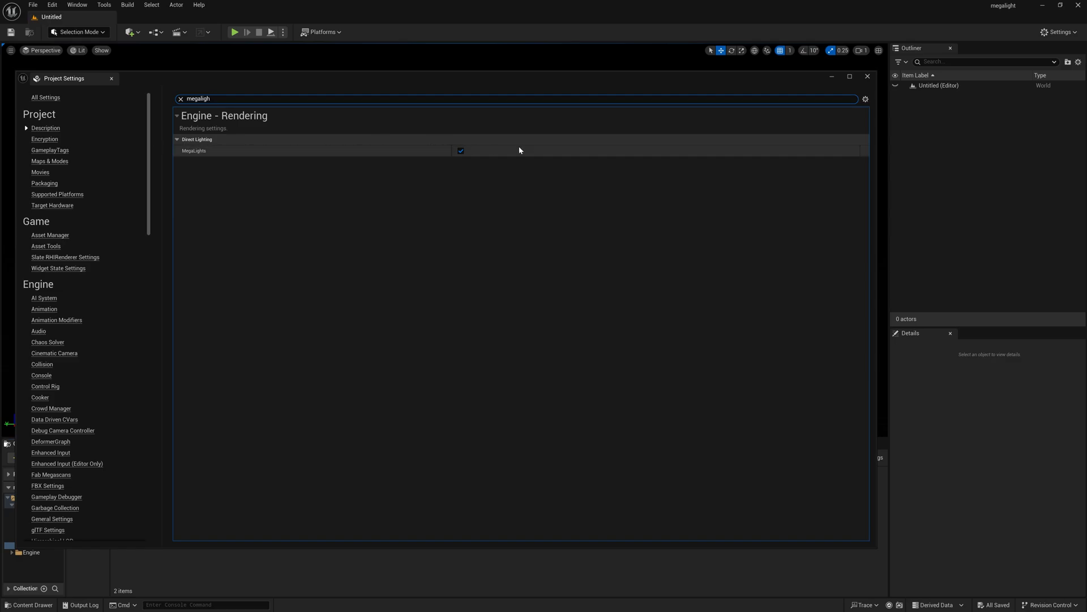
mouse_move(461, 150)
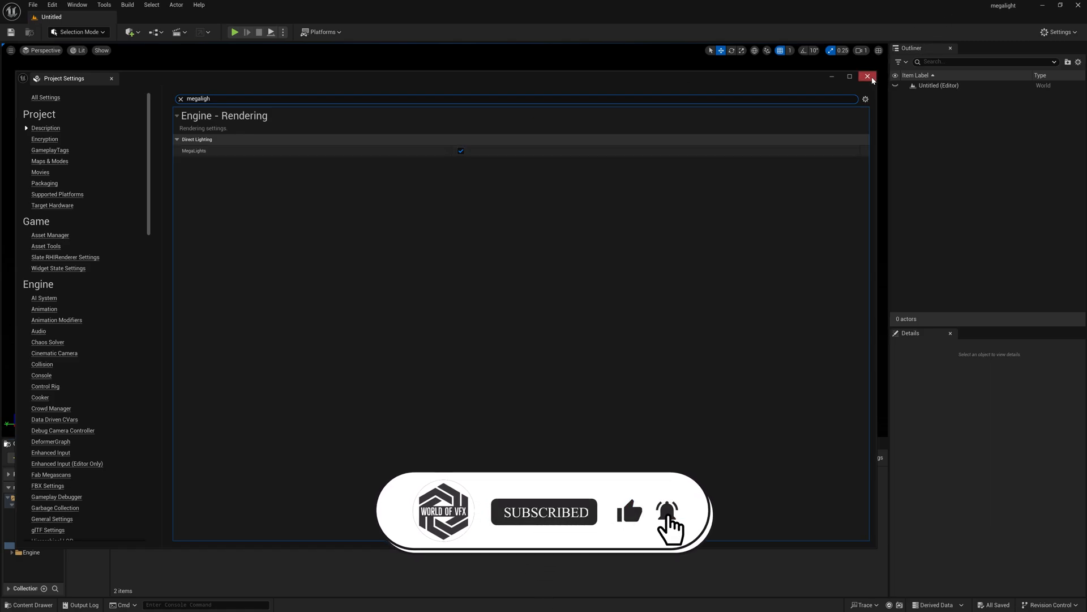
left_click(867, 77)
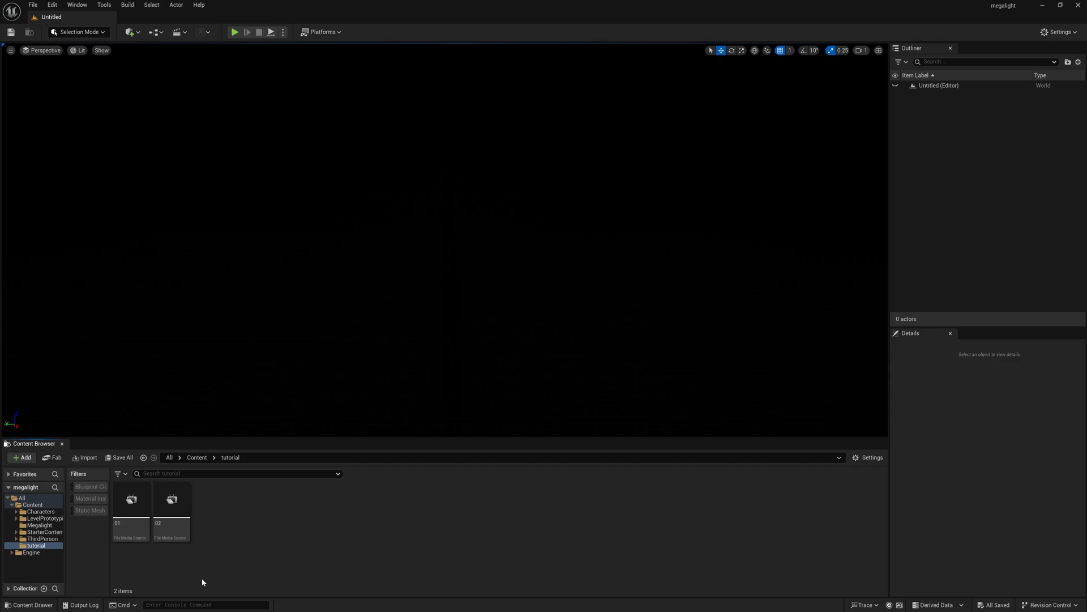
mouse_move(285, 469)
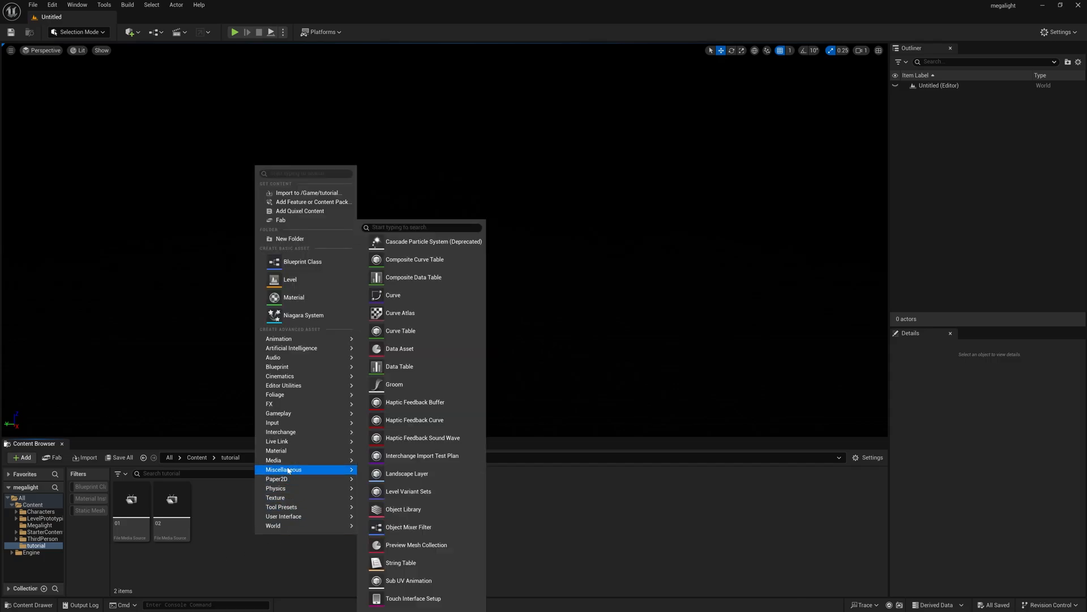
mouse_move(284, 469)
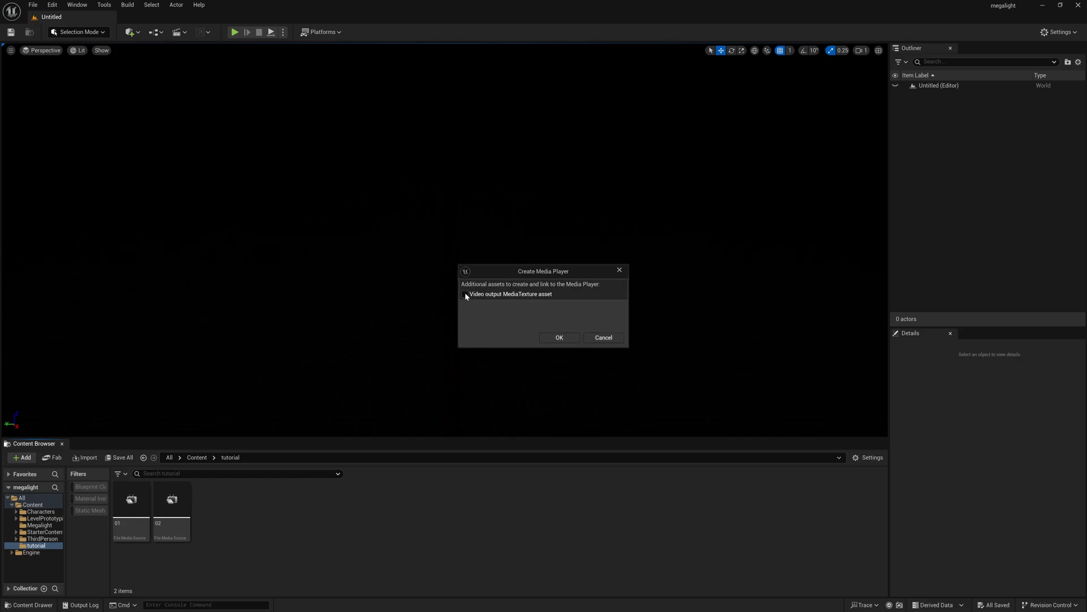
Create a Media Player with its own MediaTexture and set it to loop the 01 video
left_click(559, 338)
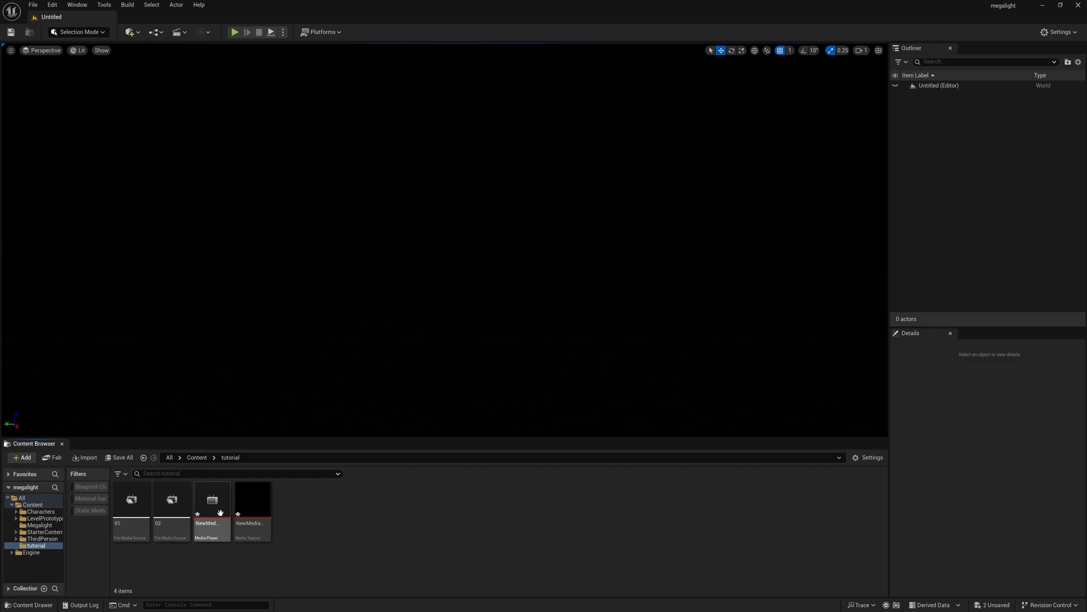
double_click(211, 498)
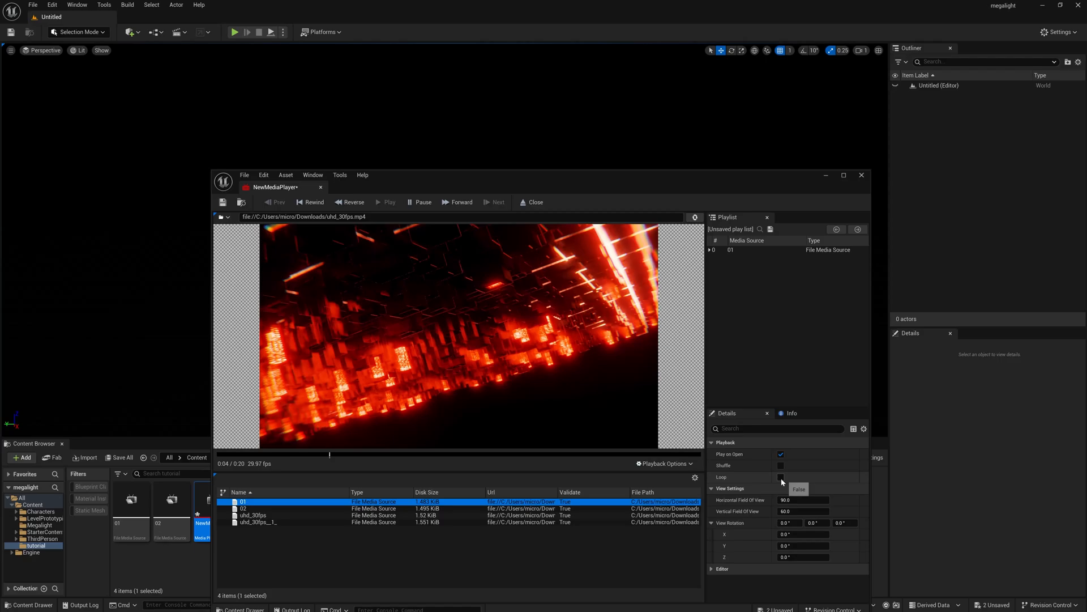
left_click(780, 477)
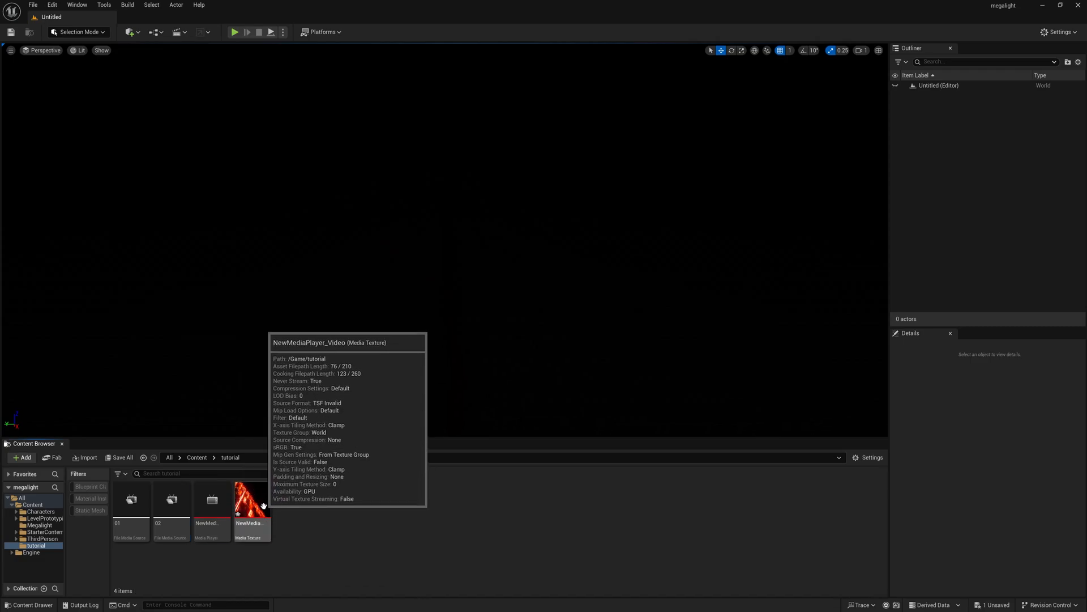
mouse_move(479, 327)
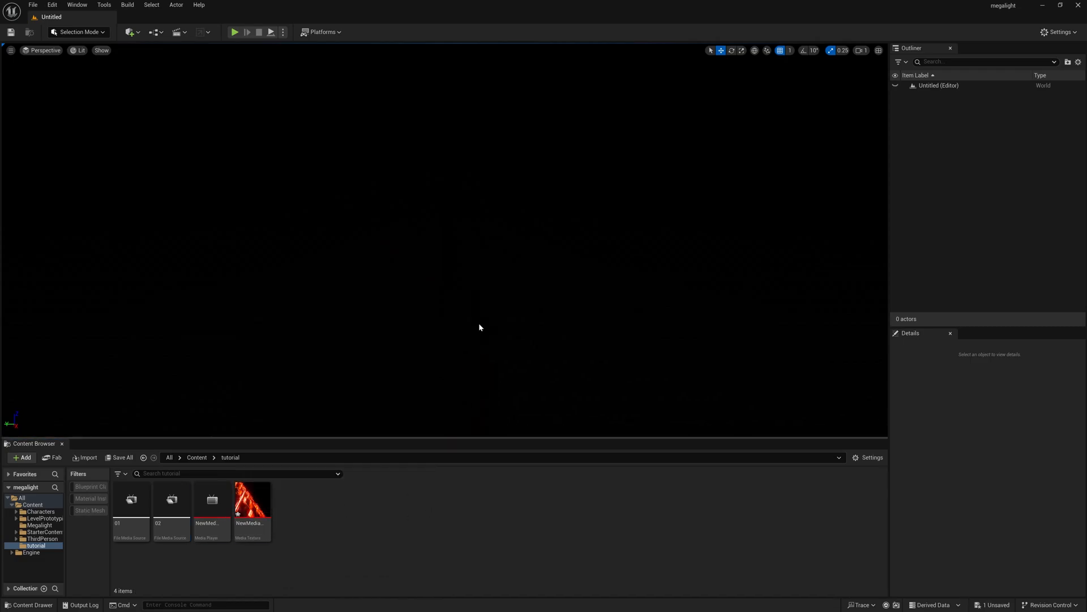
Add a cube scaled 0.25, 4.75, 4.75 as an upright screen panel facing the view
left_click(128, 32)
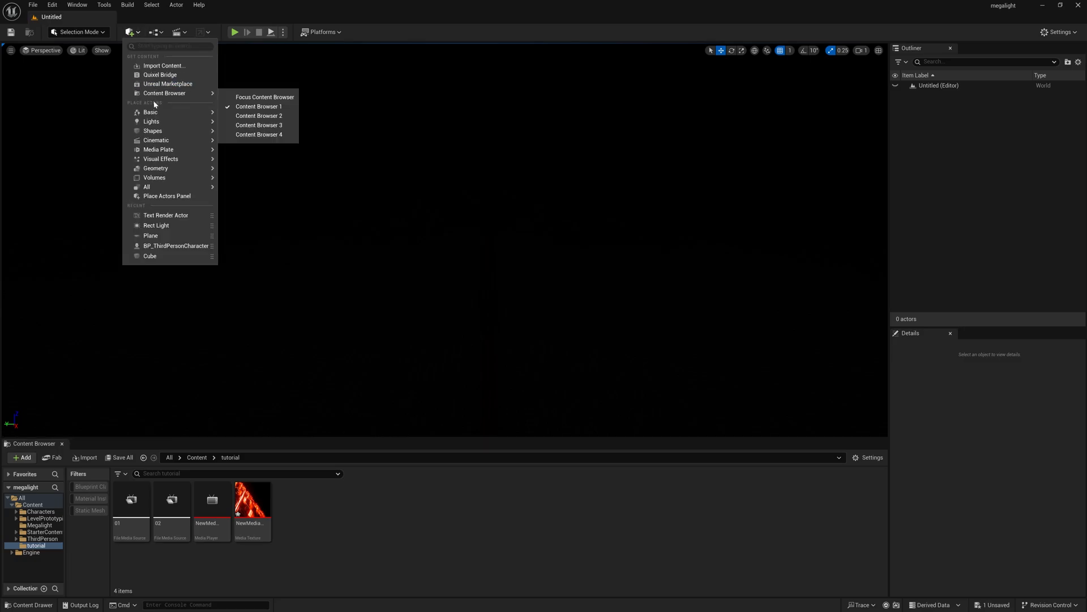
mouse_move(152, 131)
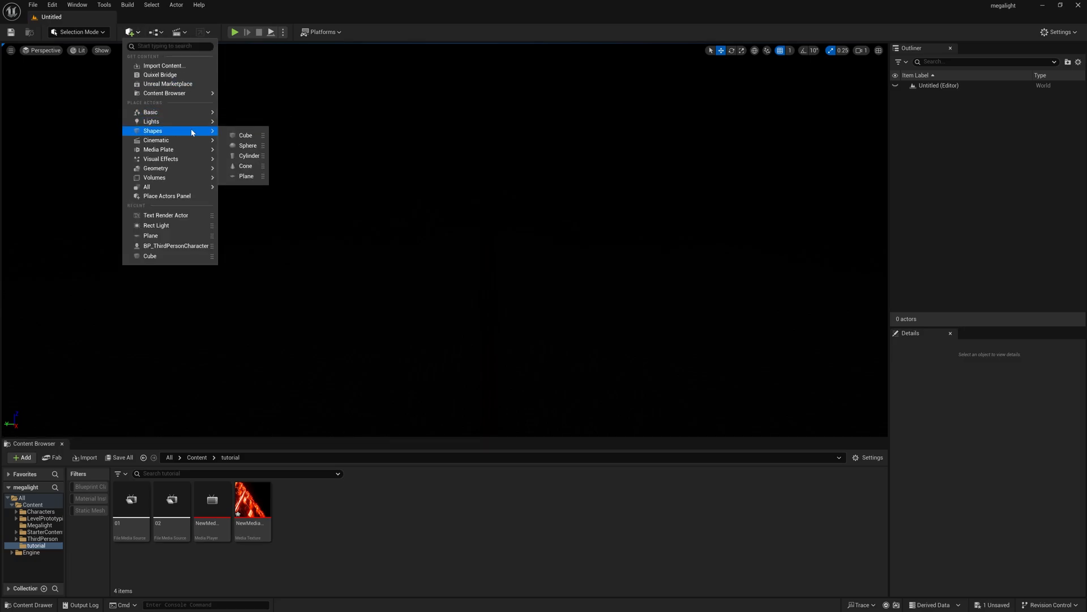
left_click(246, 135)
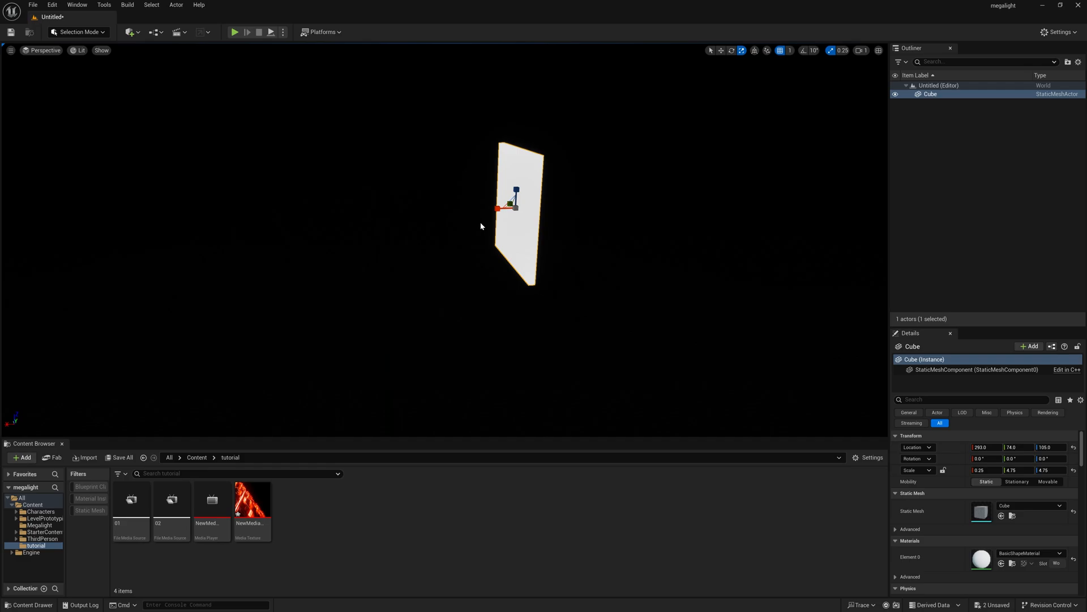
left_click_drag(513, 201, 437, 243)
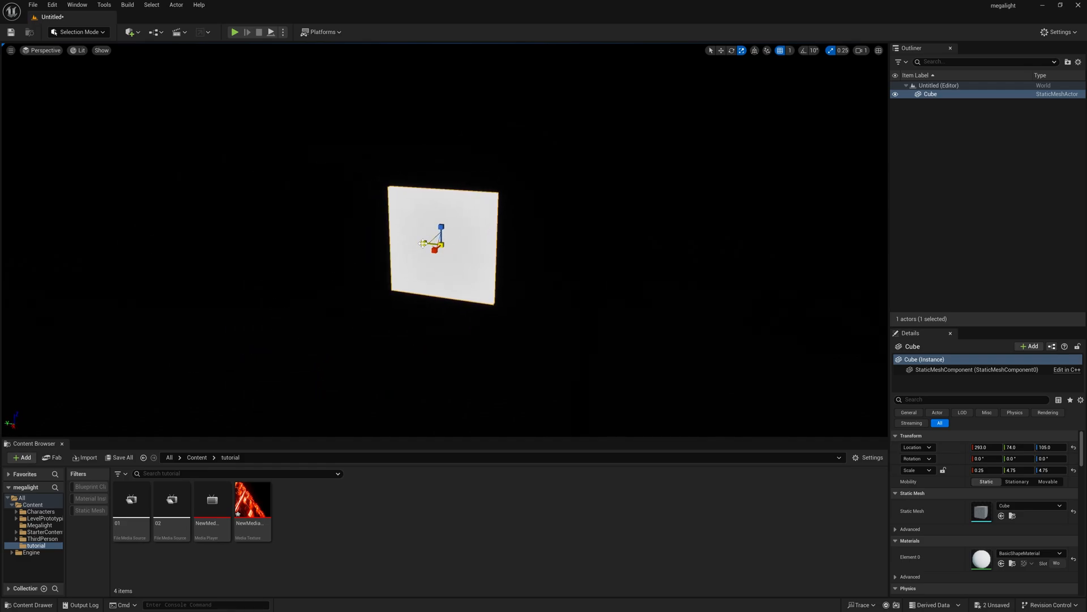
left_click(251, 500)
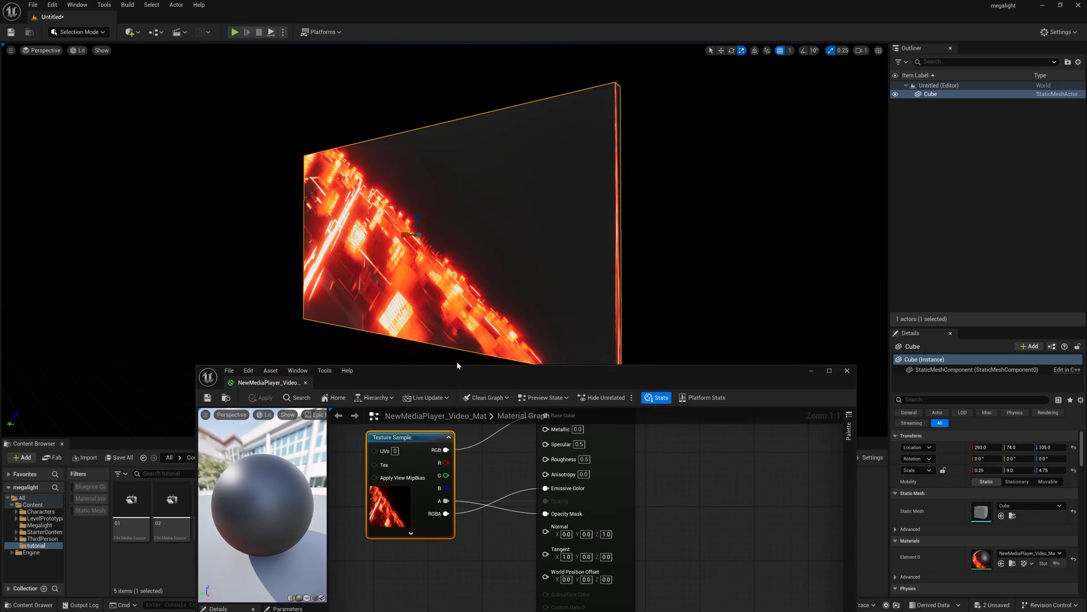
Assign the NewMediaPlayer_Video emissive material to the cube's Element 0
left_click(847, 370)
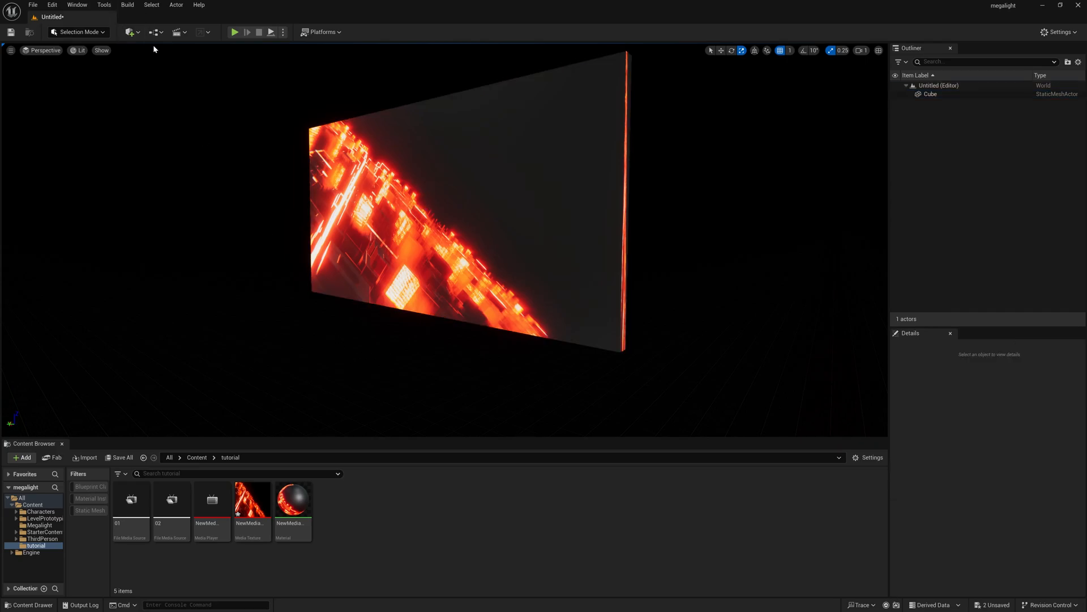
Add a plane from Shapes and place it as a floor under the screen cube
left_click(128, 31)
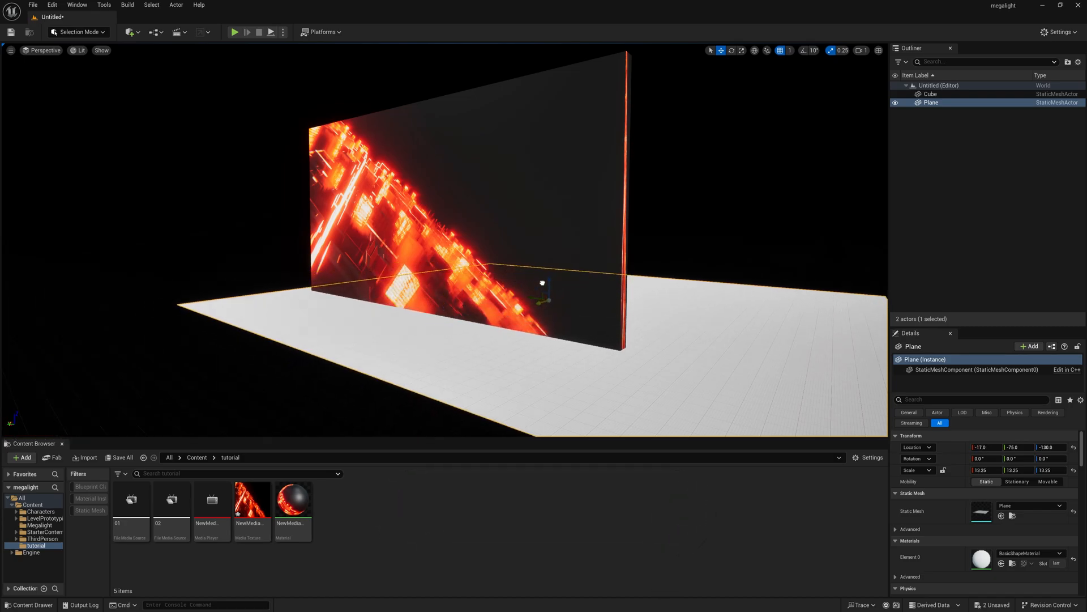
left_click(412, 494)
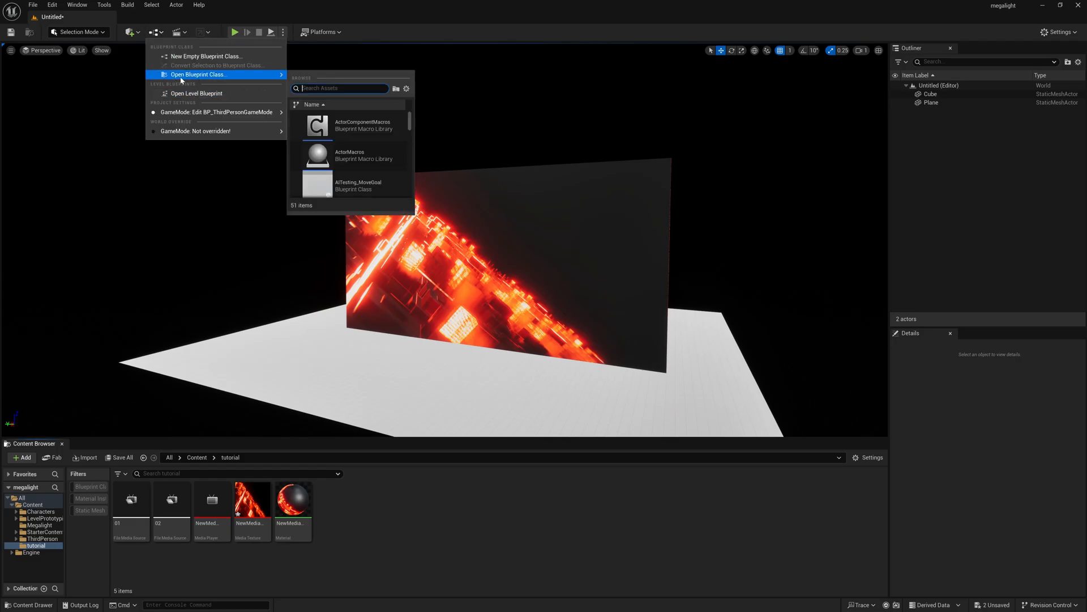
Clear the Level Blueprint's default nodes and add an Event BeginPlay node
left_click(217, 131)
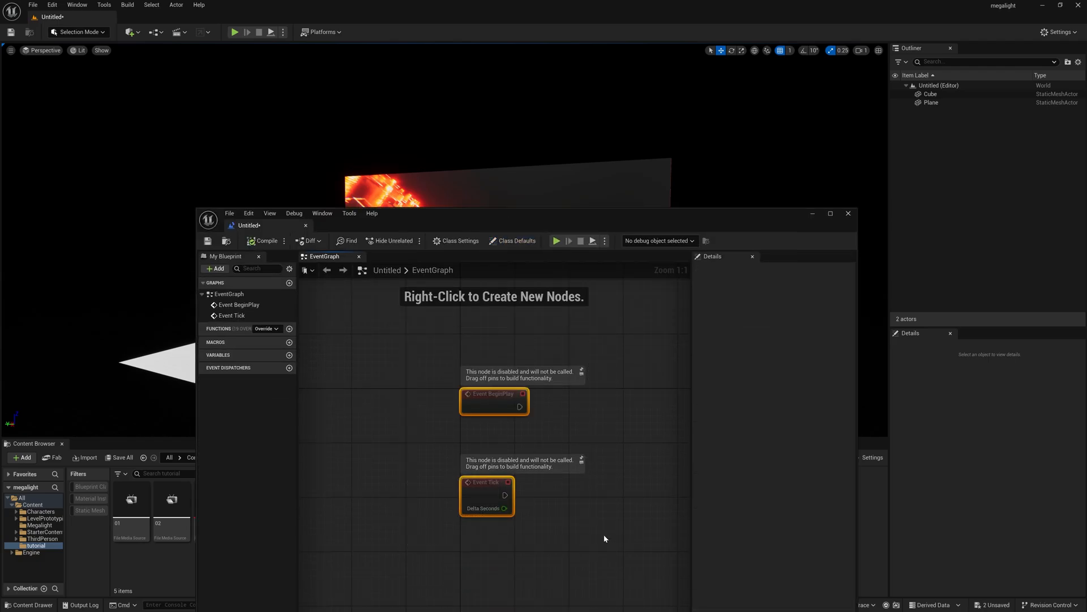
mouse_move(398, 591)
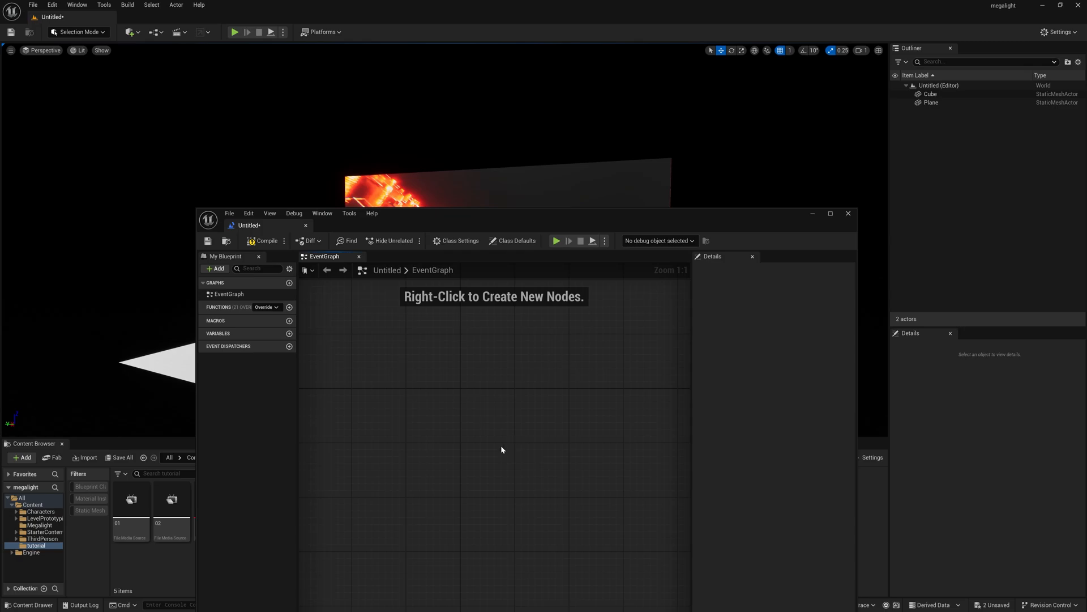
right_click(502, 450)
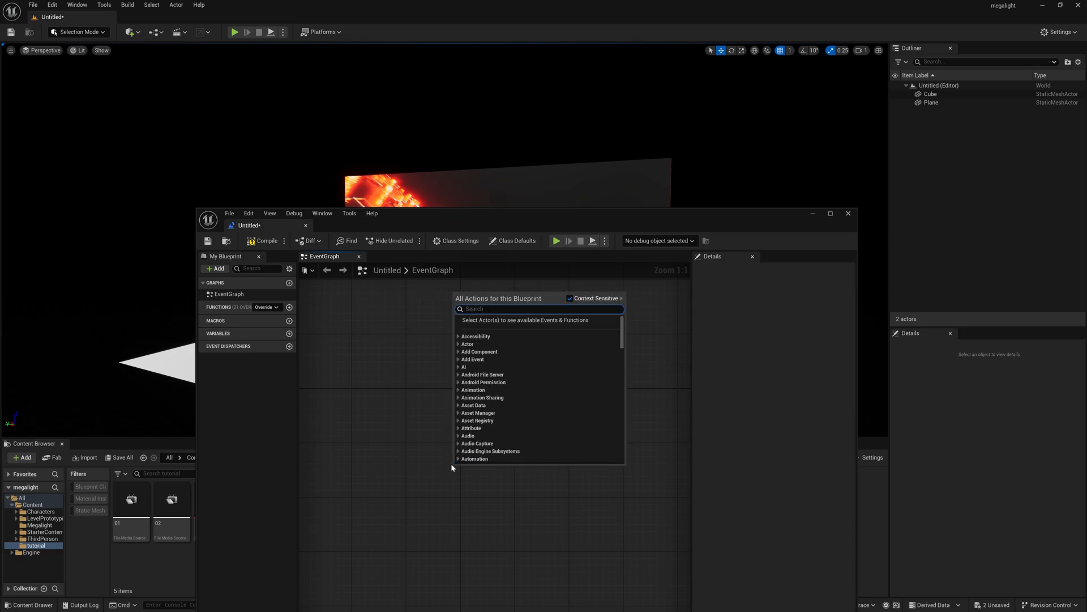
type("eventb")
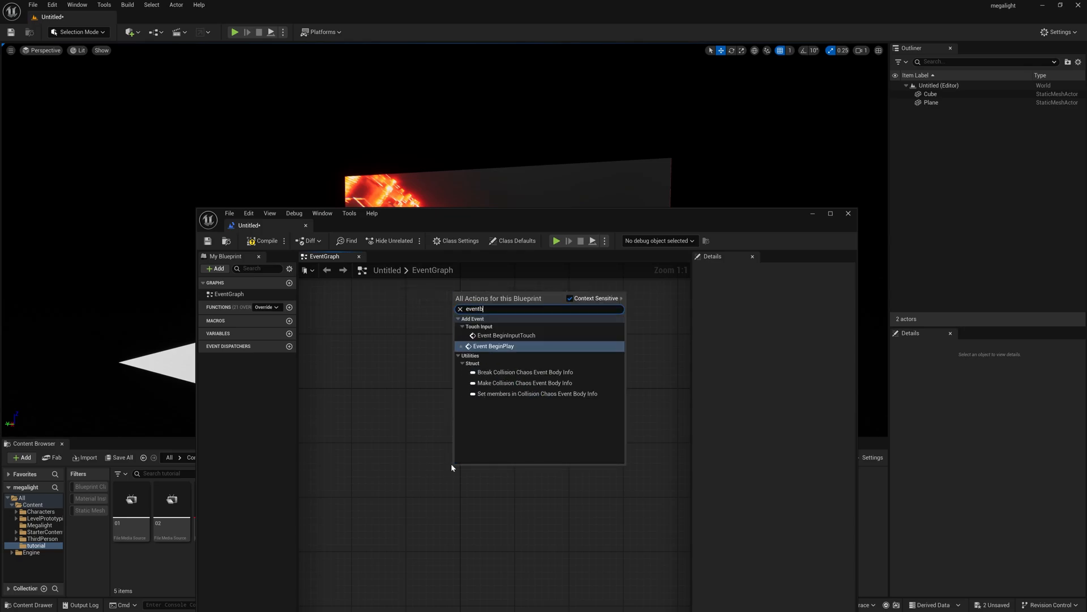
left_click(494, 346)
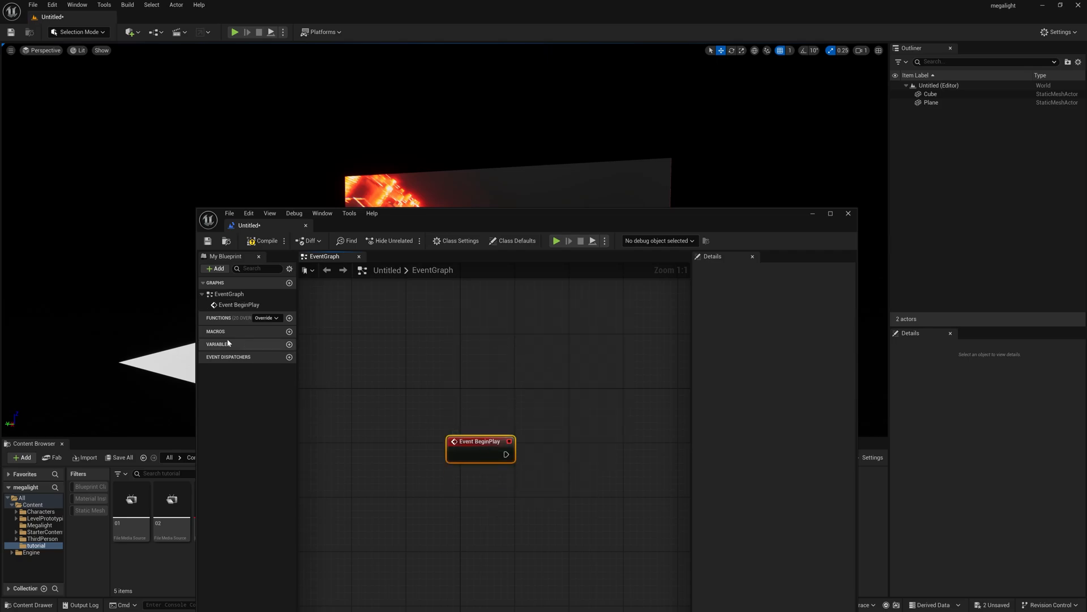
mouse_move(289, 344)
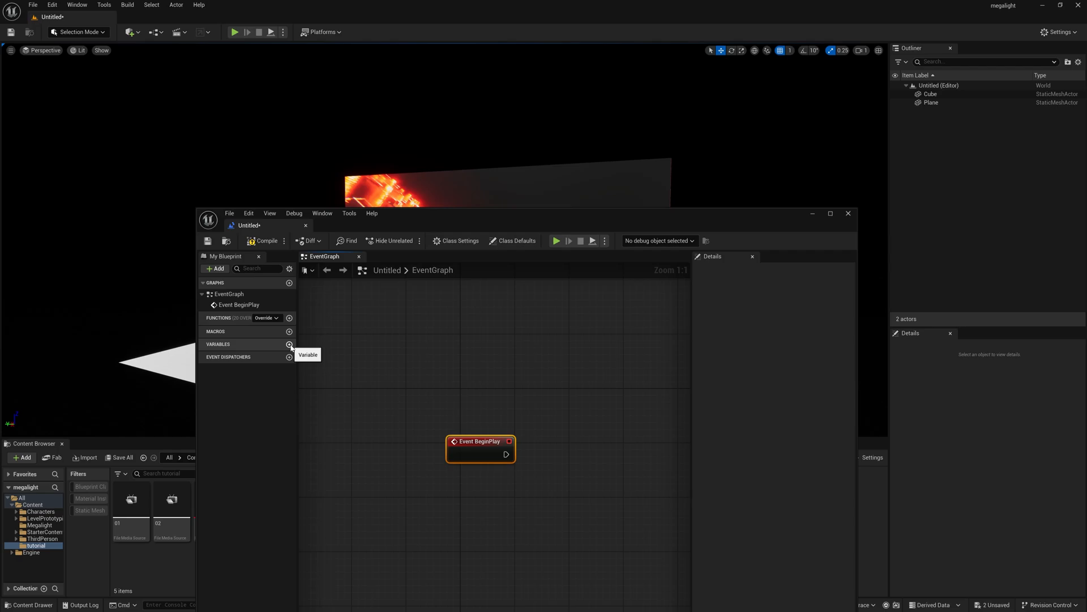
Add a variable 'media' typed as Media Player Object Reference
left_click(288, 344)
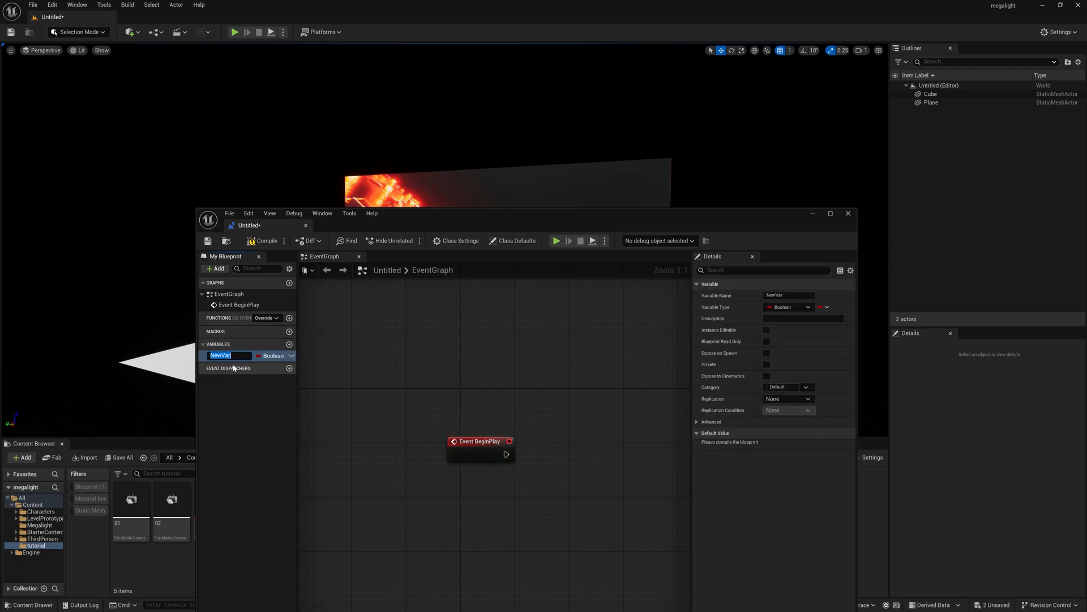
type("media")
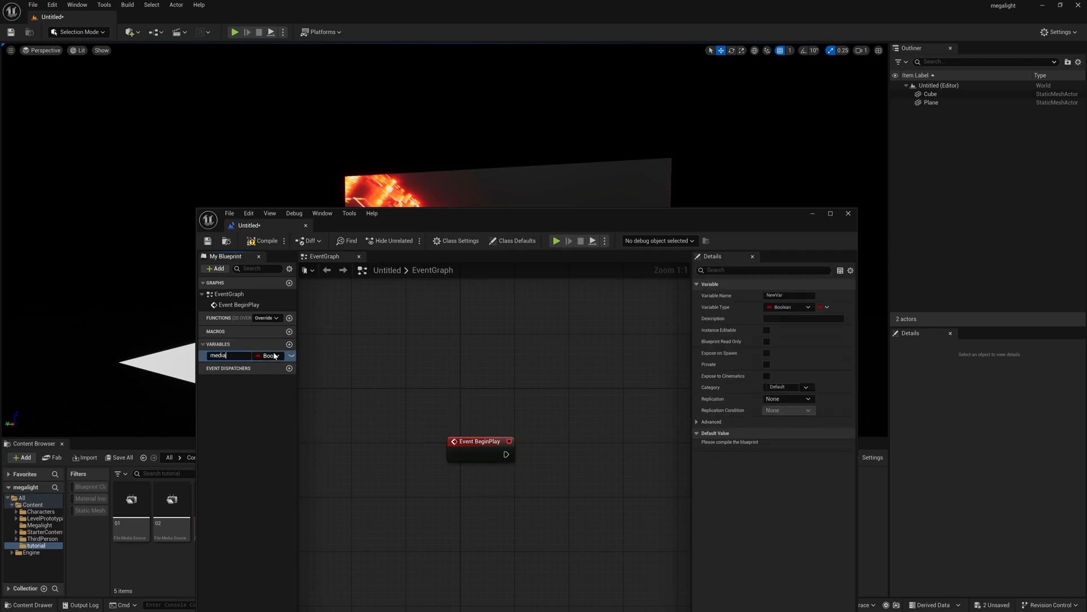
left_click(270, 355)
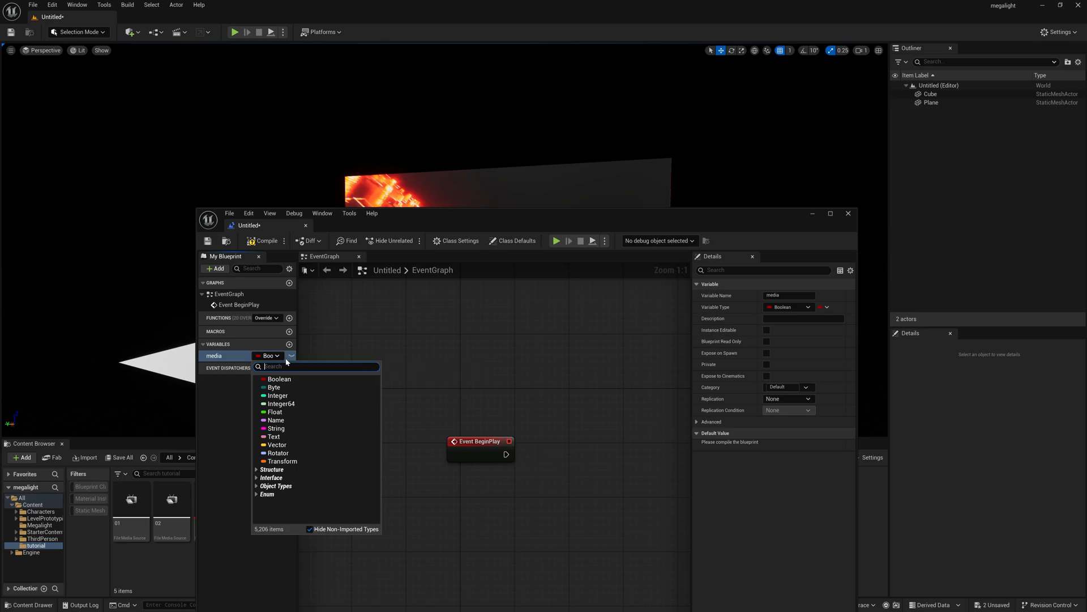
type("mediapl")
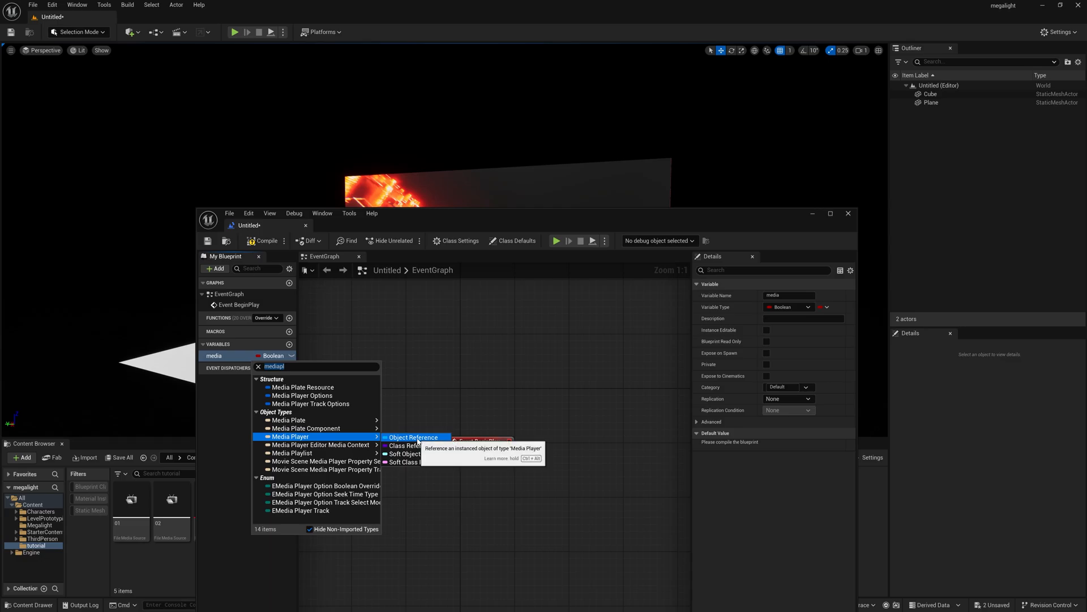
left_click(412, 437)
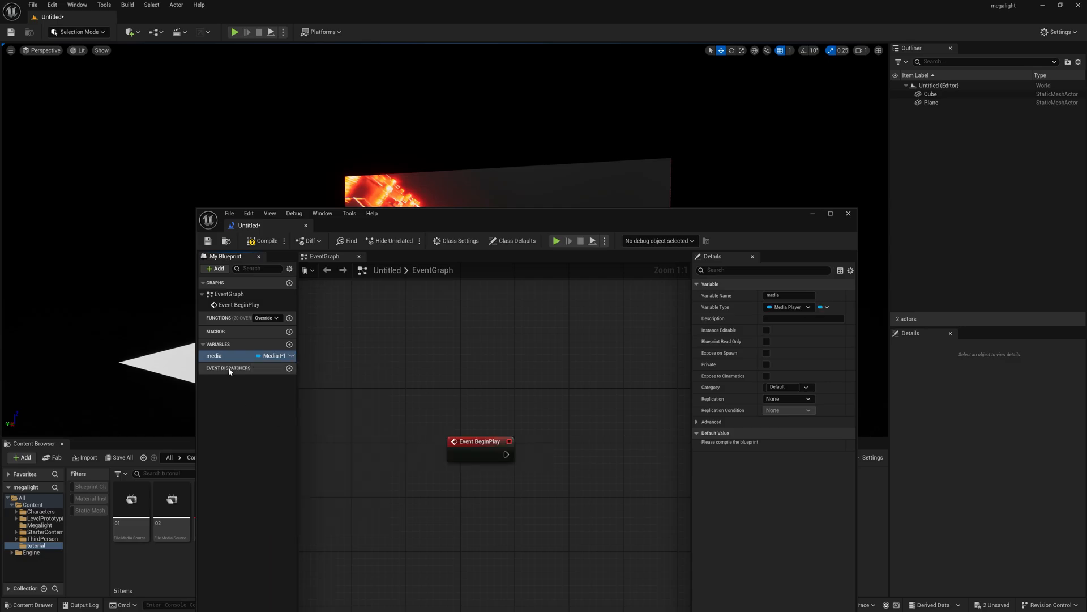
left_click(767, 330)
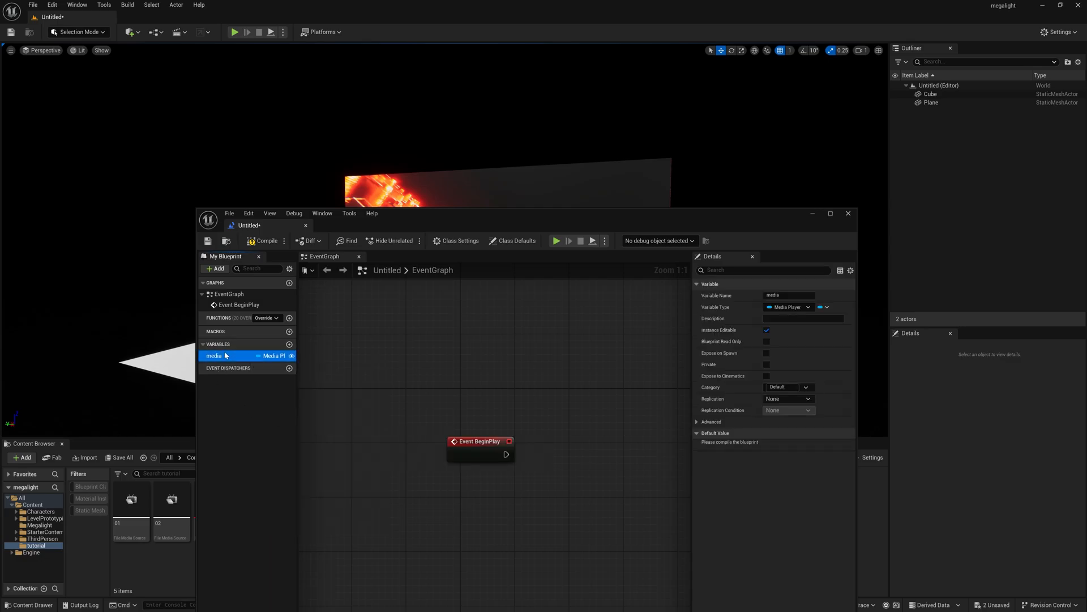
mouse_move(730, 442)
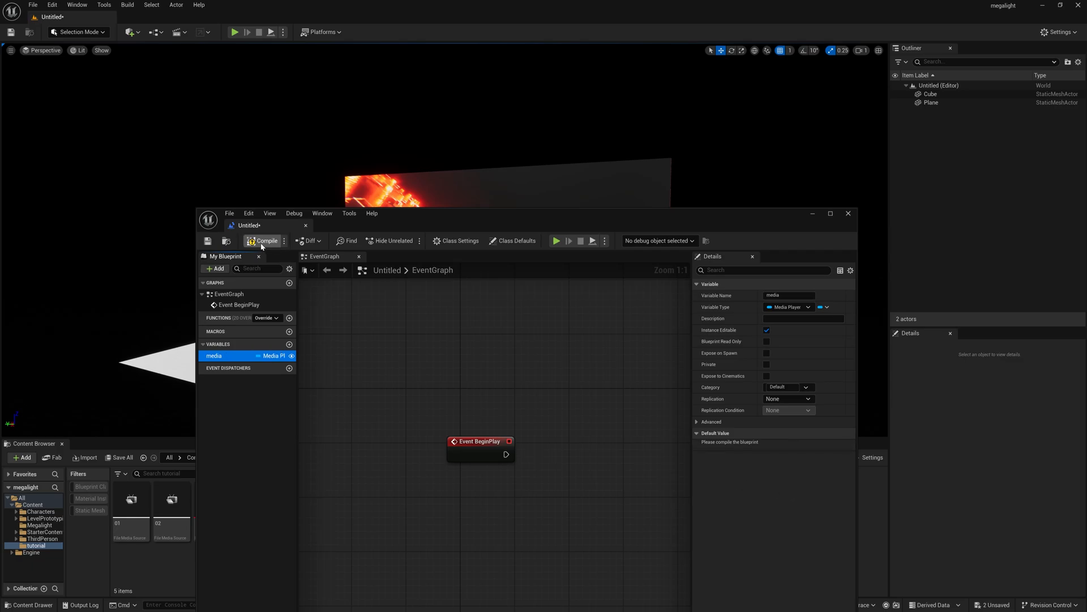
Compile the blueprint and set the media variable's default to the 01 player
left_click(265, 241)
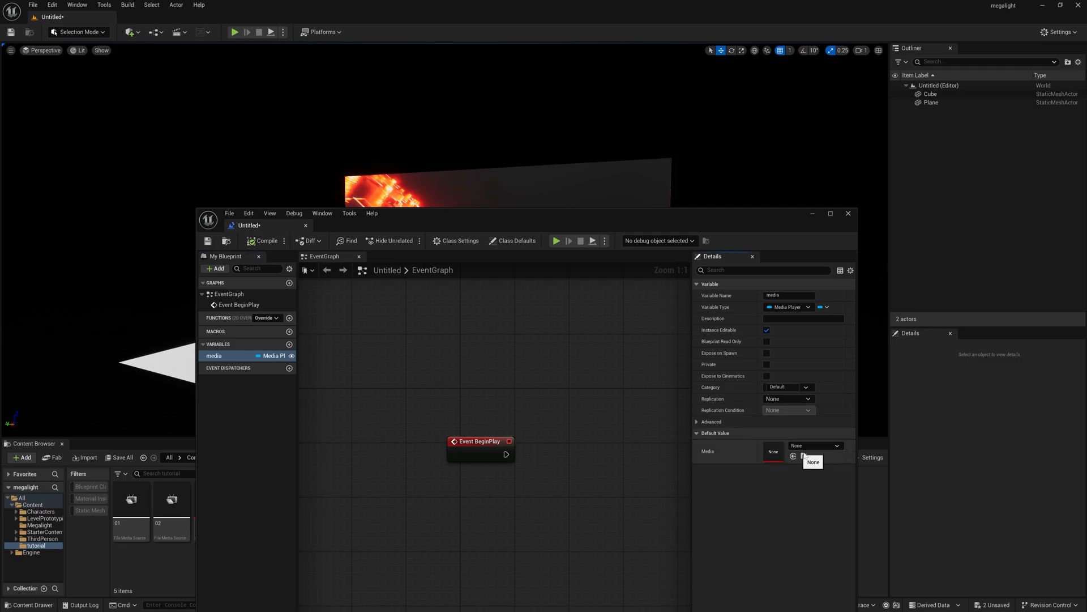
left_click(816, 445)
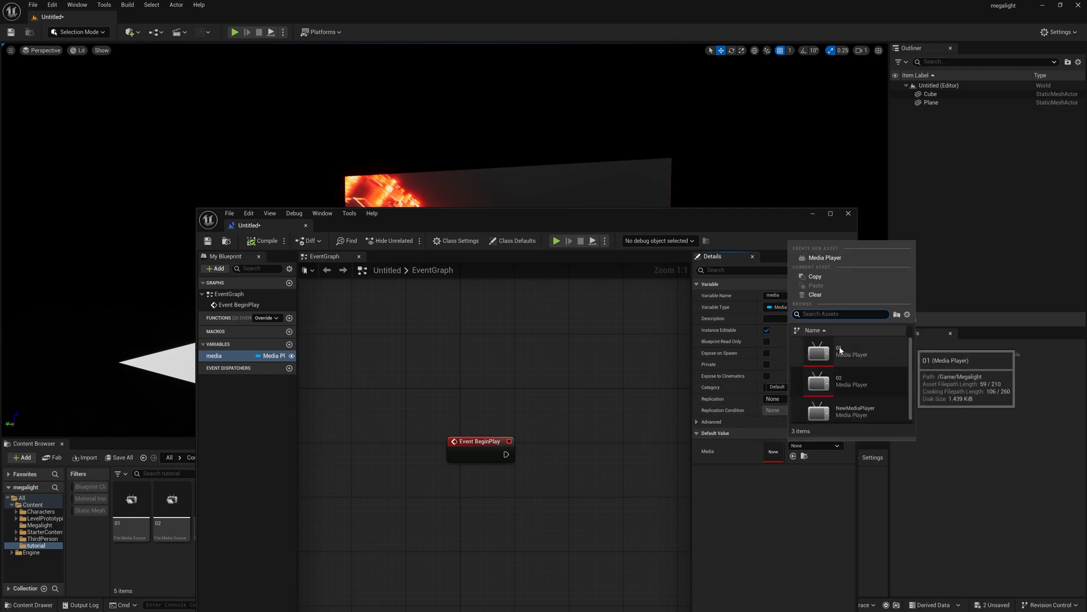
left_click(839, 353)
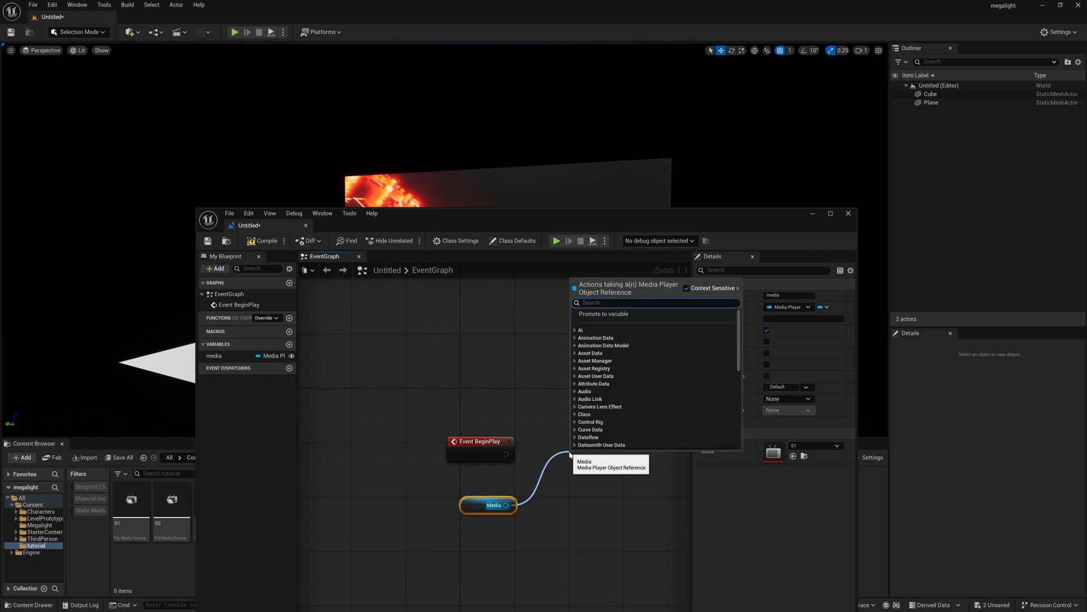
Add an Open Source node wired from the media player variable
type("souce")
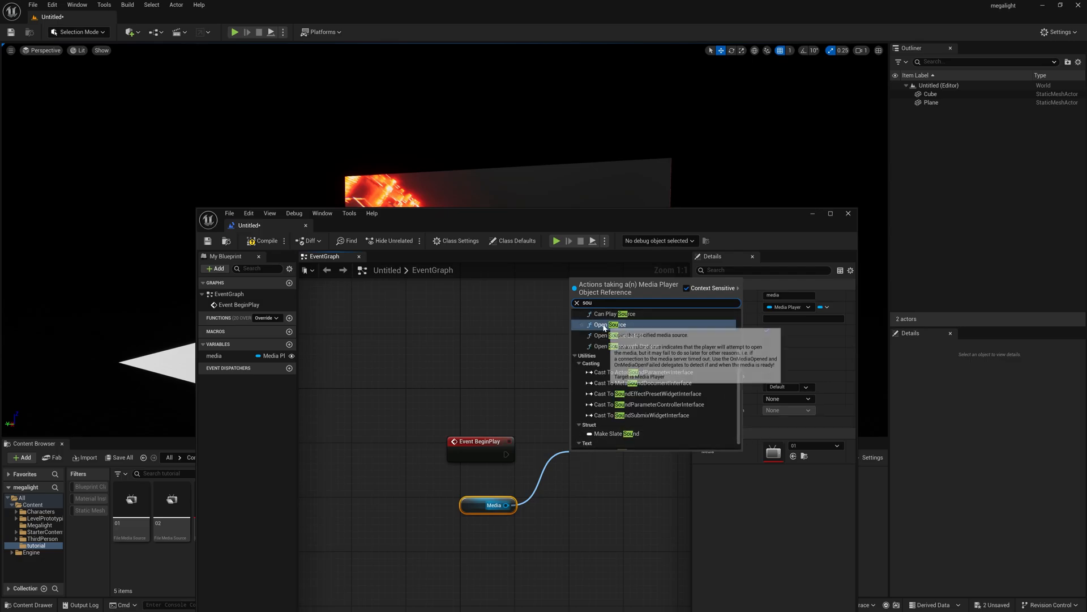
left_click(610, 325)
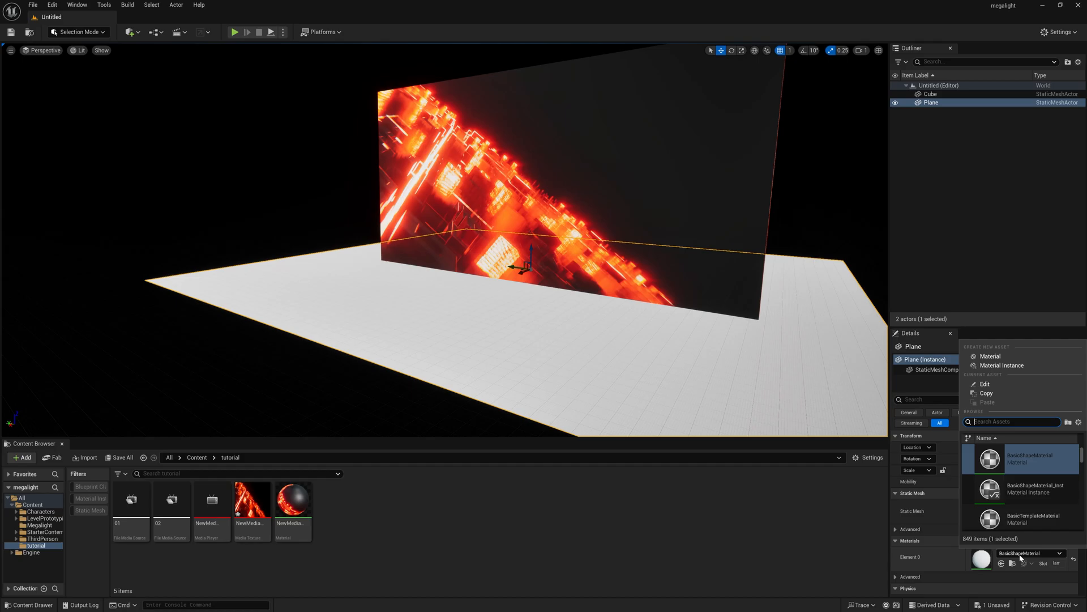
Assign the C4DReference material to the floor plane and test-play the level by the glowing screen
scroll("down", 3)
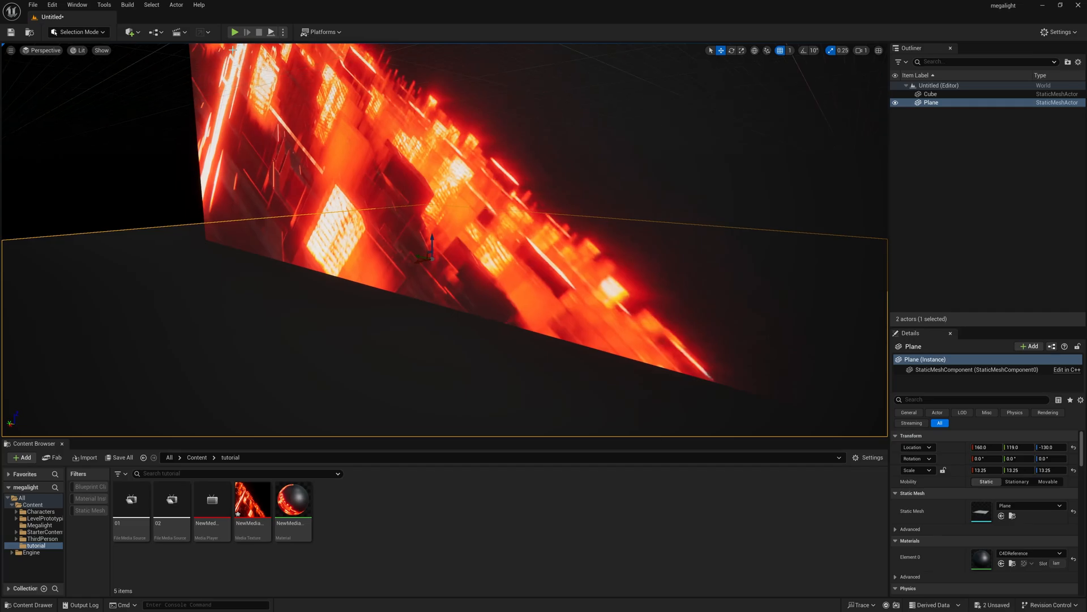
left_click(234, 32)
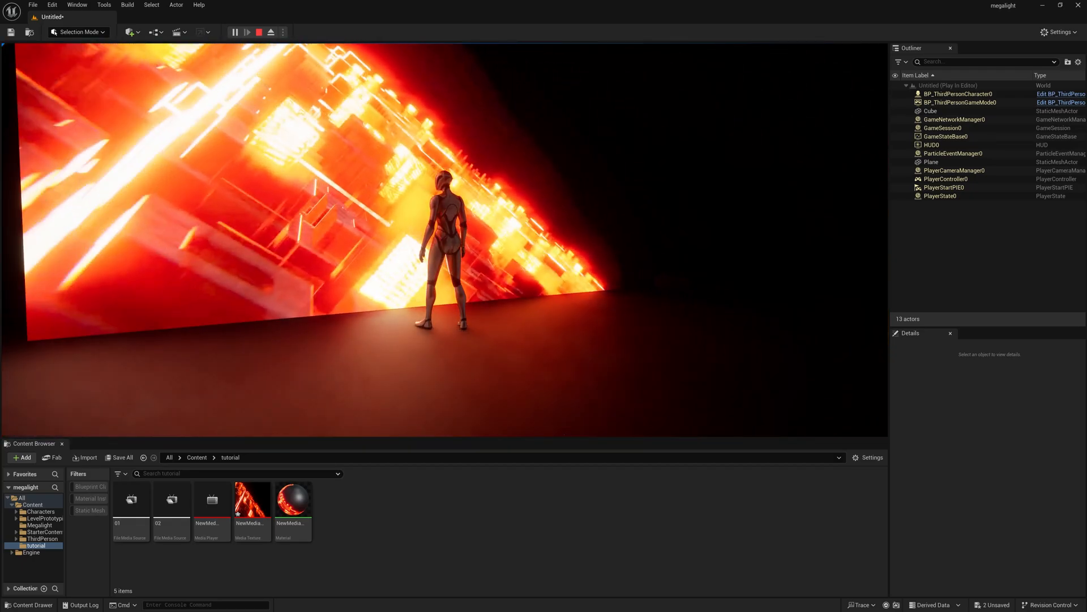
left_click(258, 32)
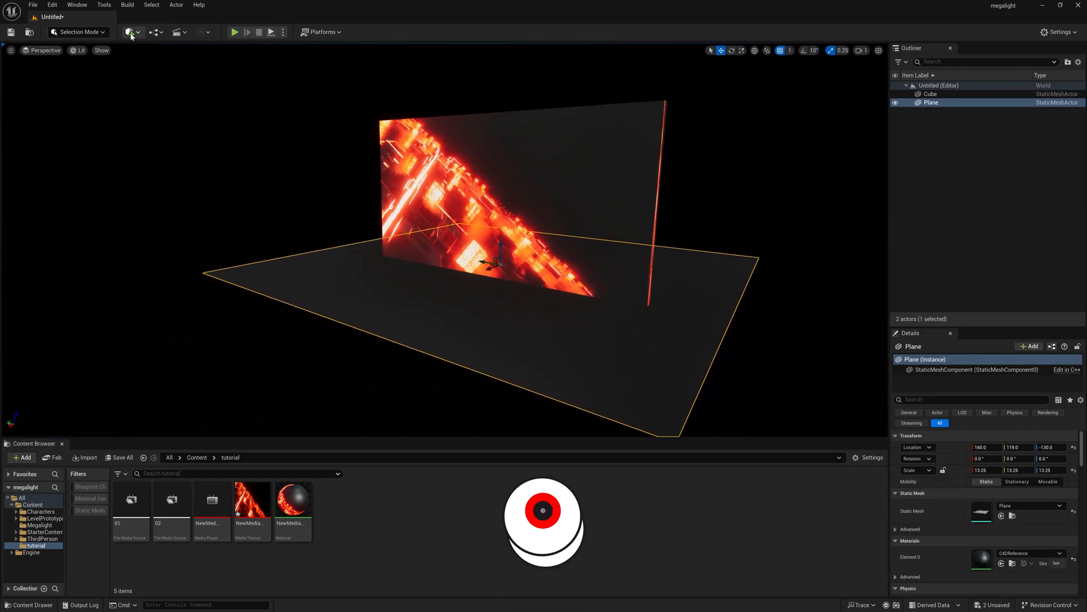
Place a Rect Light at the screen with source width 738.67 and height 446
left_click(129, 32)
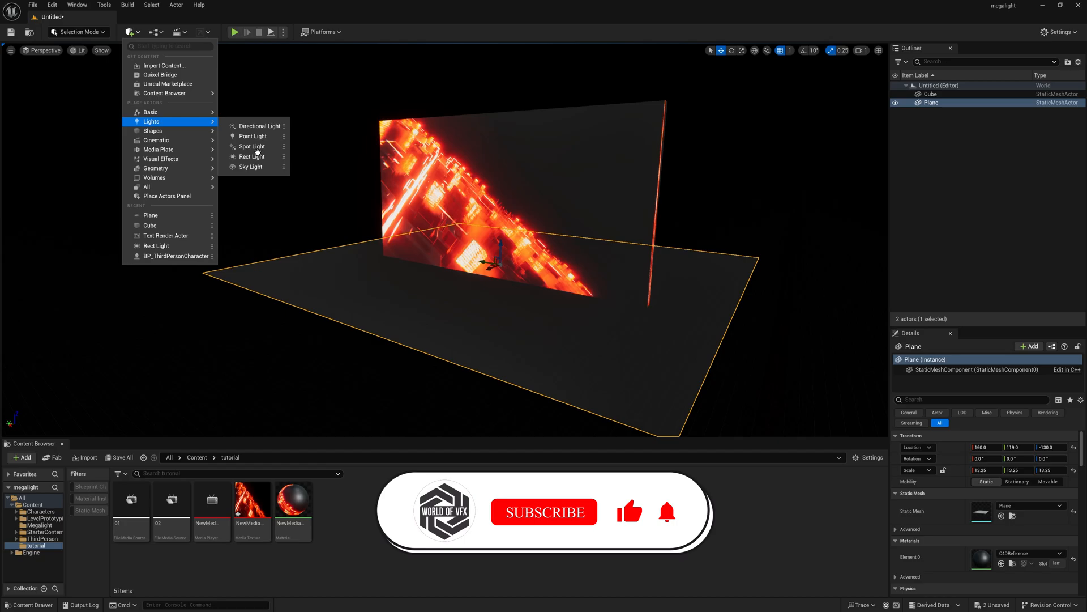
left_click(253, 156)
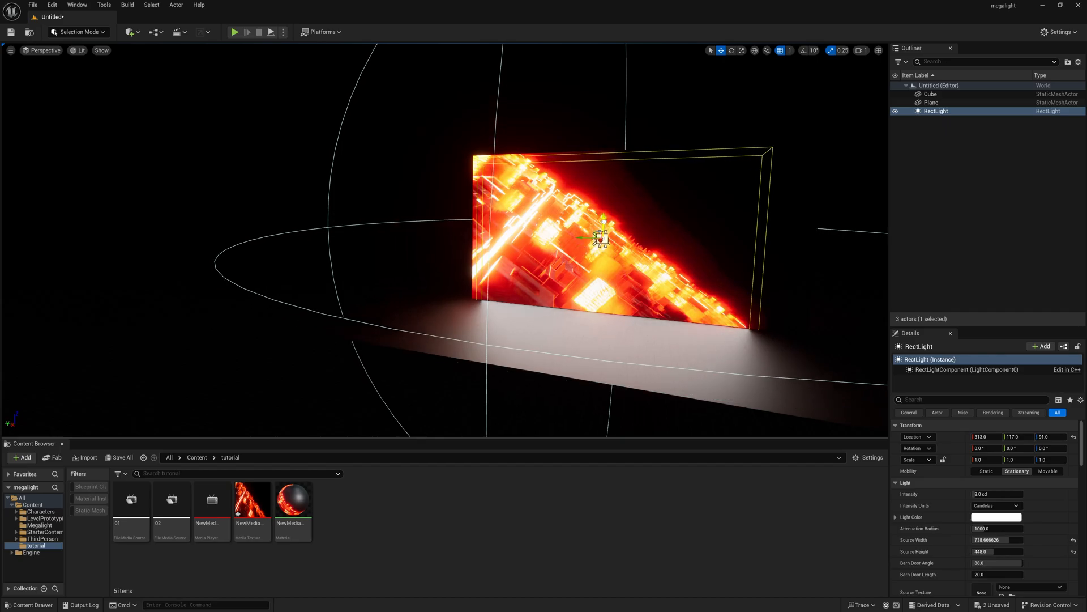
scroll("down", 3)
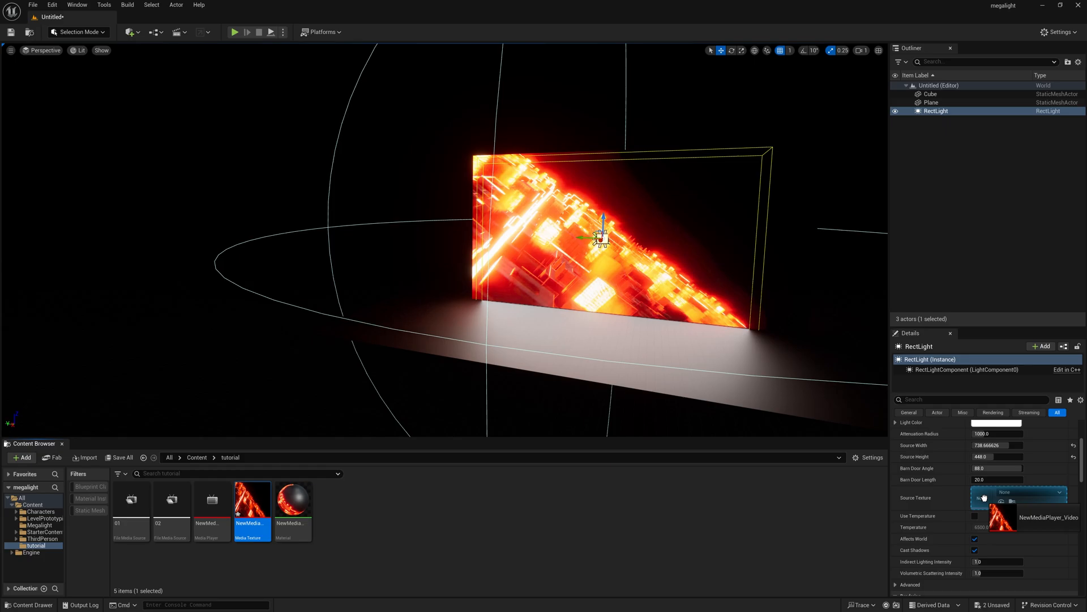
Set the rect light's source texture to NewMediaPlayer_Video and play to see the lit character
left_click(1049, 517)
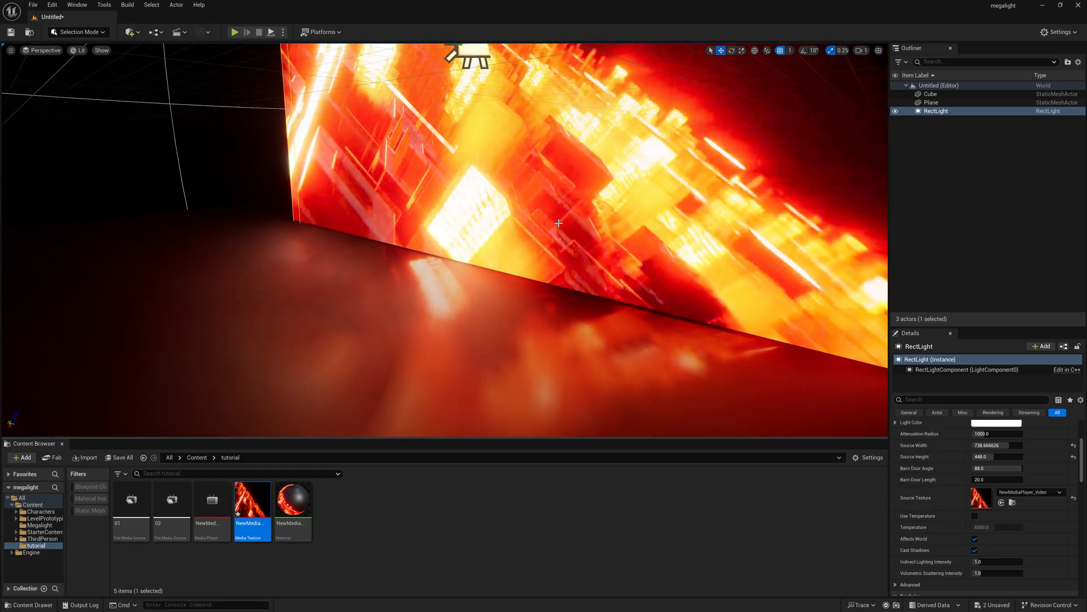
left_click(930, 94)
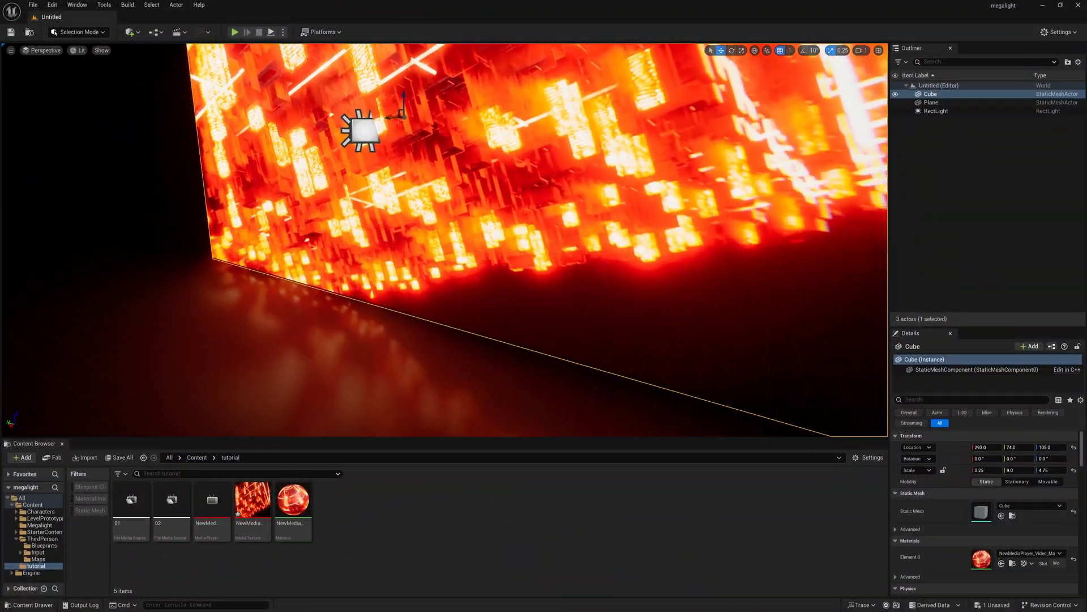
left_click(235, 32)
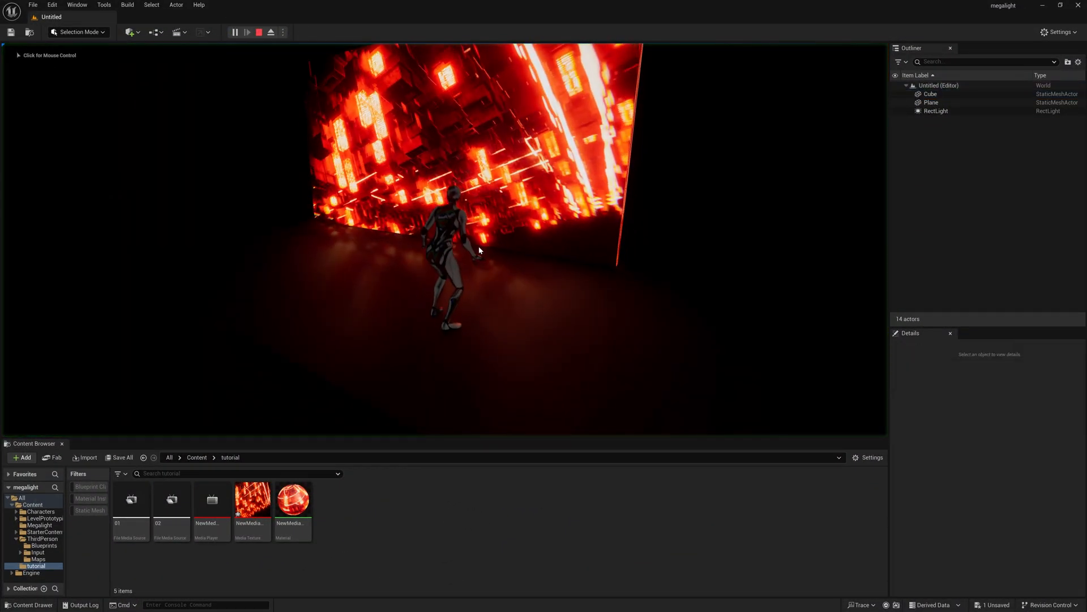
left_click(236, 32)
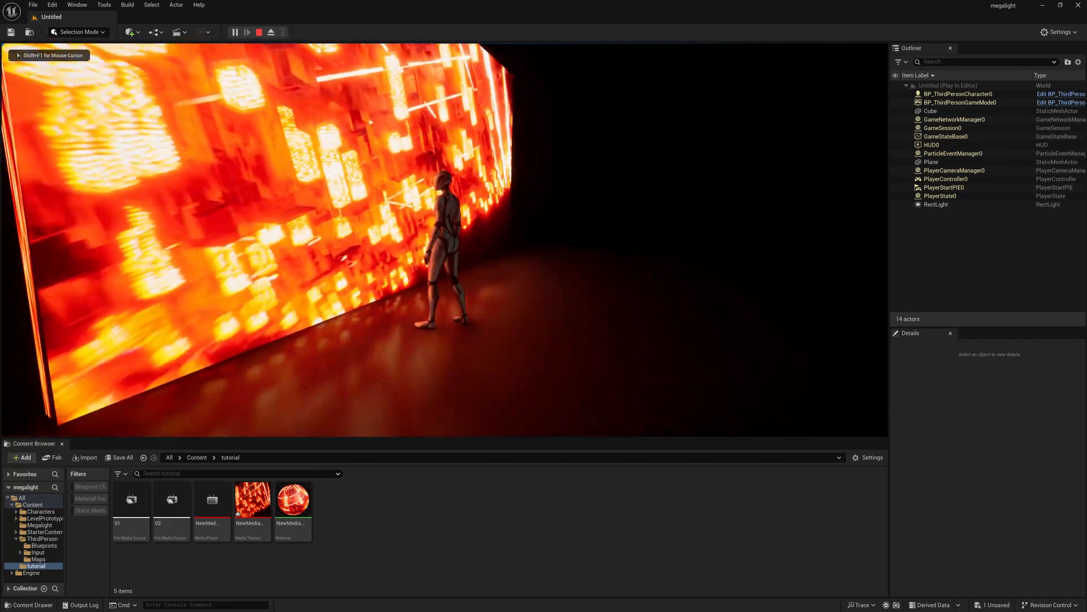